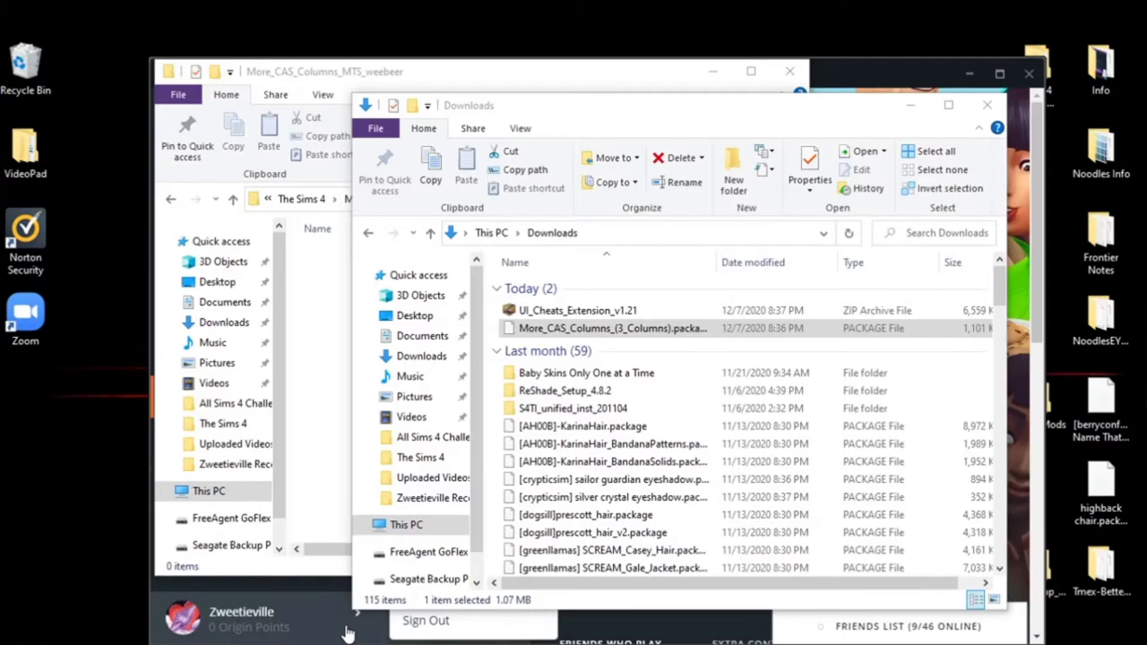
mouse_move(380, 631)
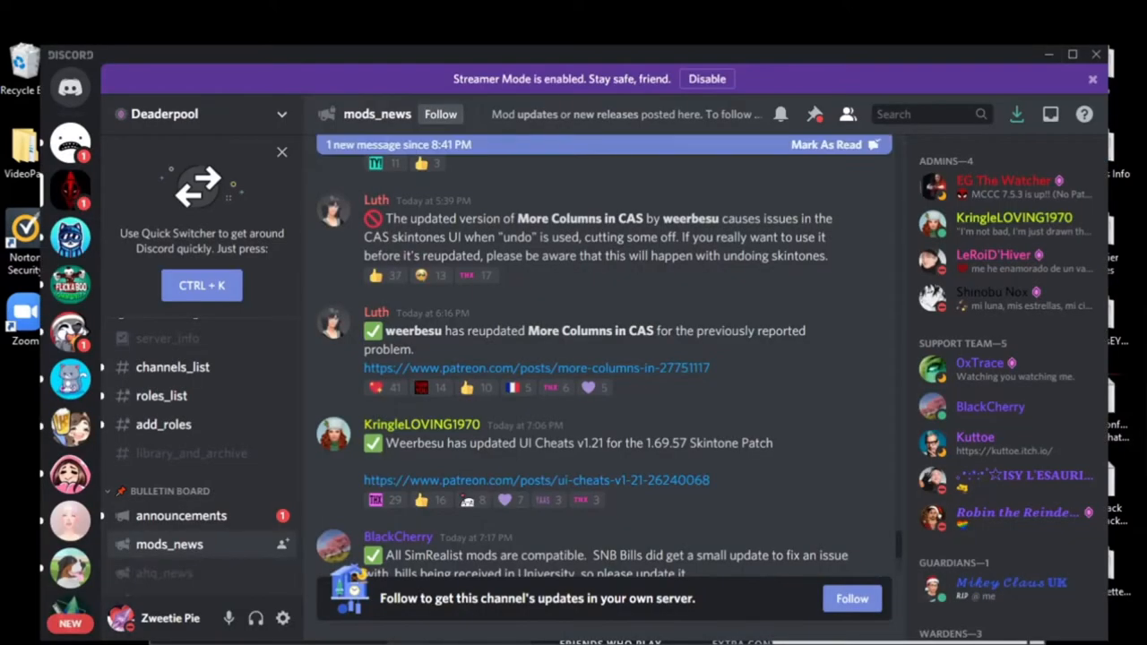
mouse_move(726, 448)
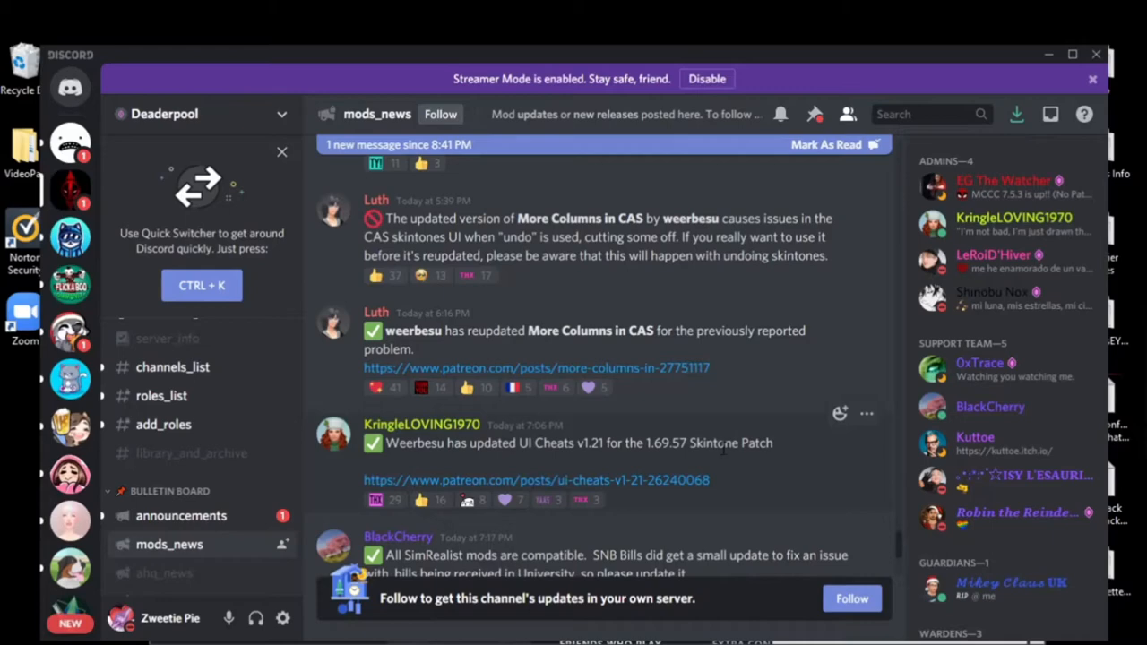
mouse_move(467, 464)
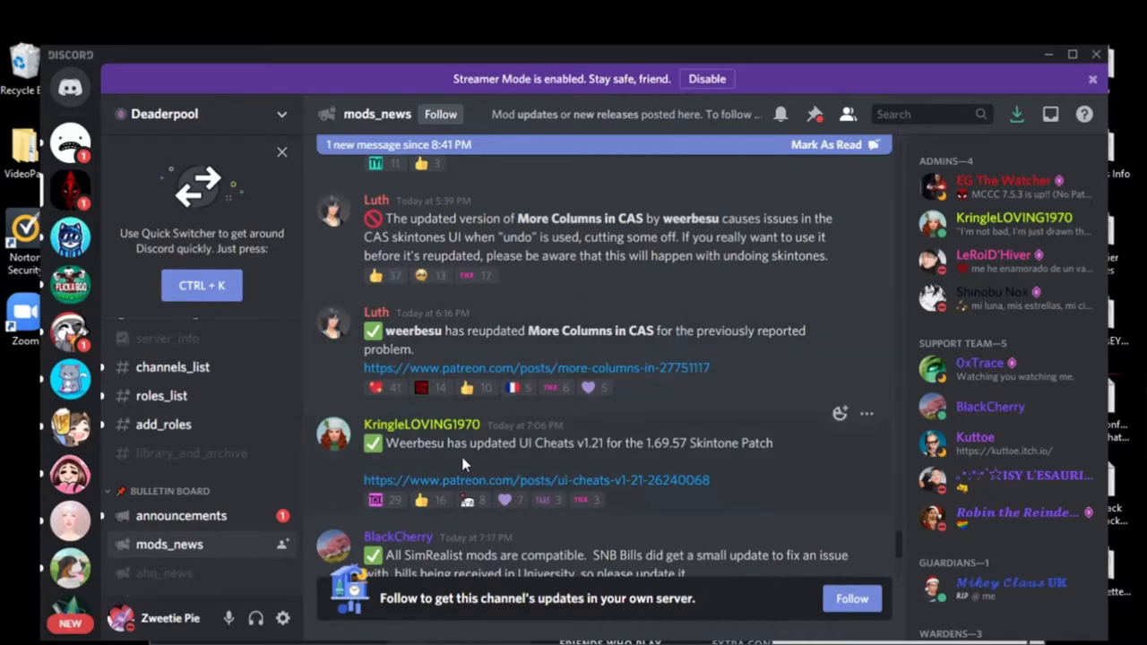
mouse_move(606, 463)
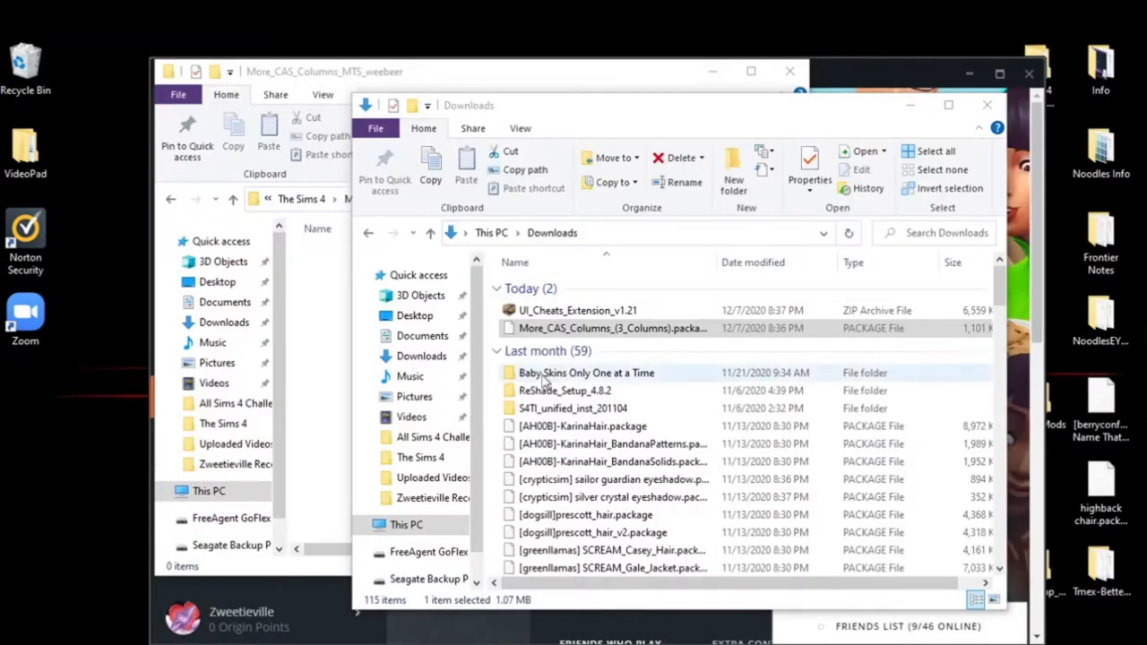
Step: Move the More CAS Columns package from Downloads into Mods' More_CAS_Columns_MTS_weebeer folder
left_click(603, 328)
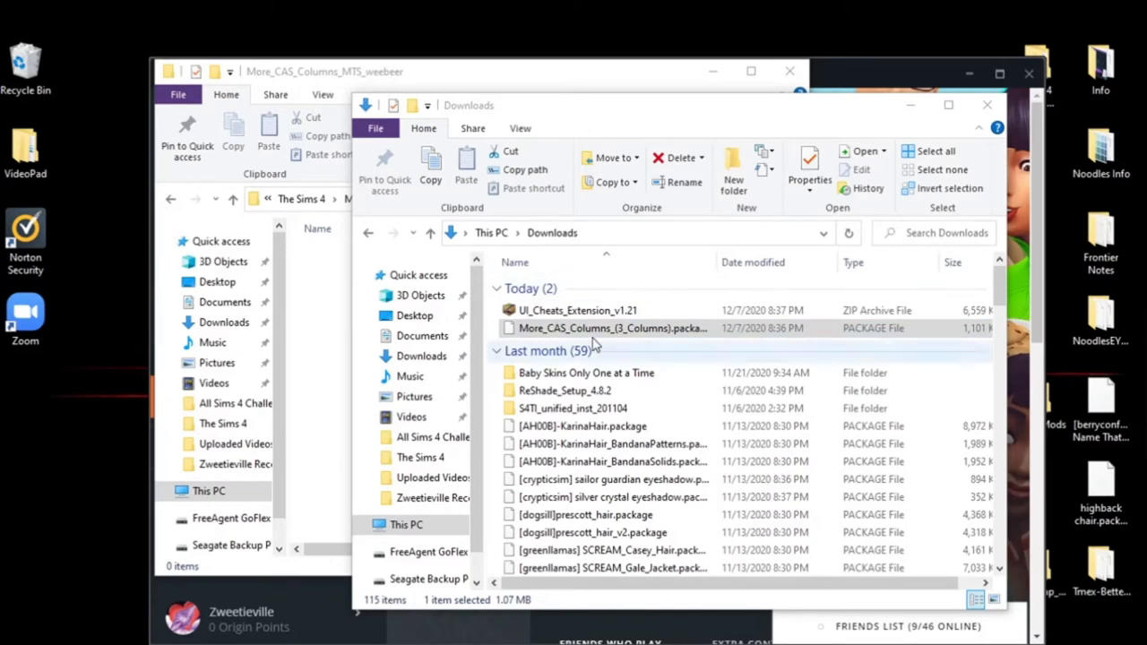
left_click_drag(470, 104, 168, 227)
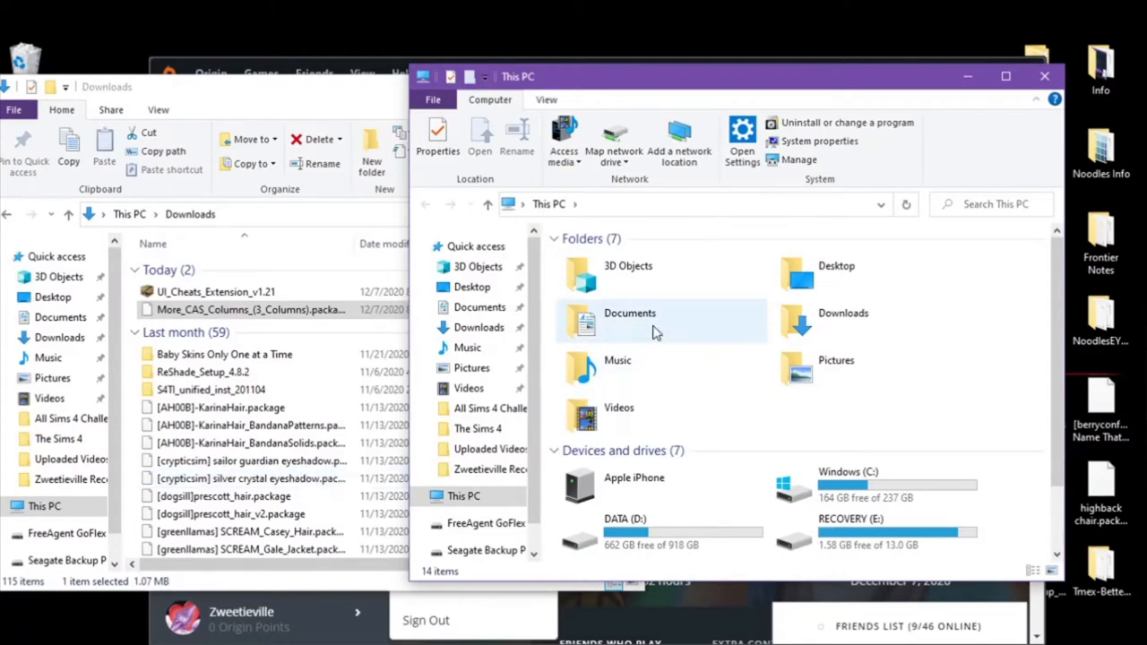
double_click(630, 312)
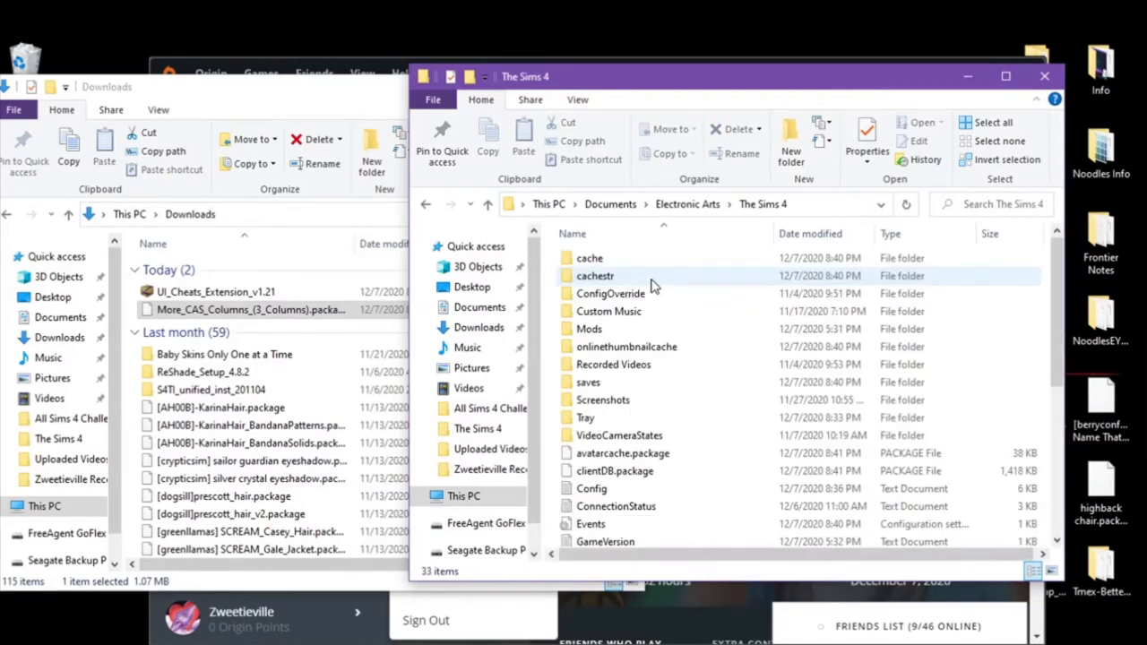
double_click(606, 328)
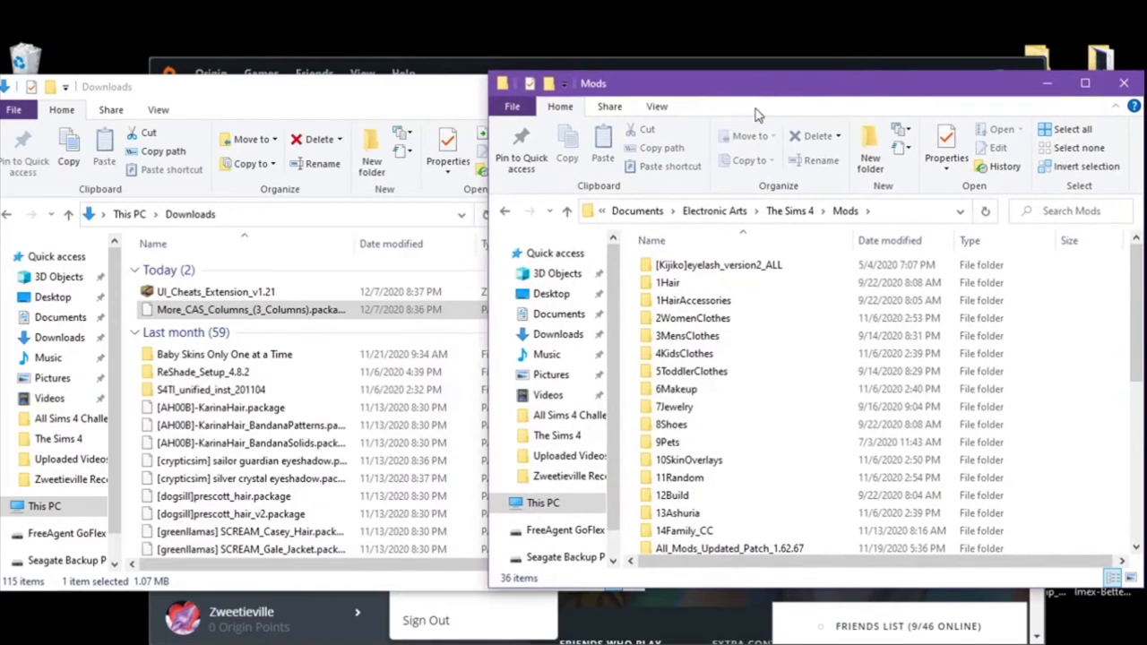
scroll("down", 3)
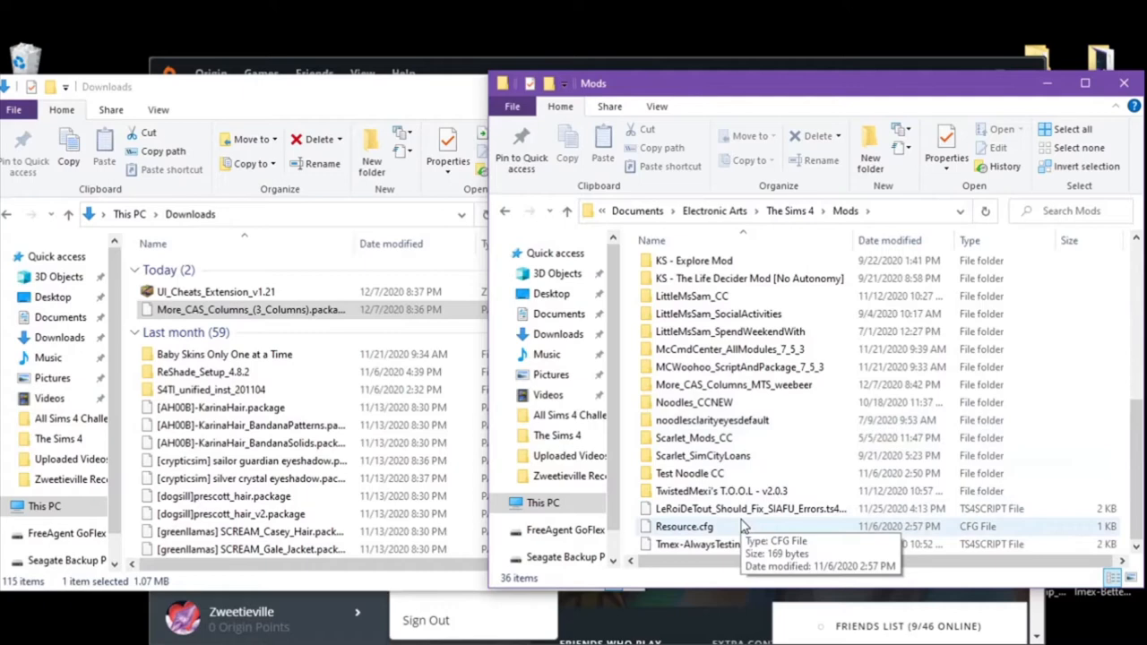
mouse_move(713, 391)
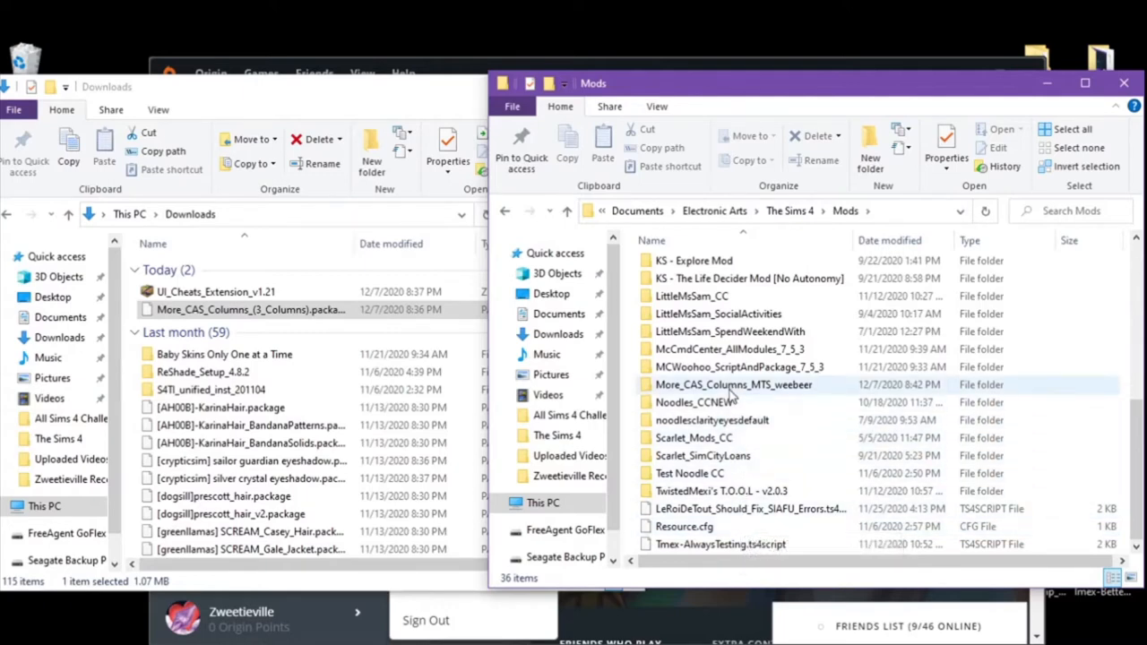
double_click(738, 384)
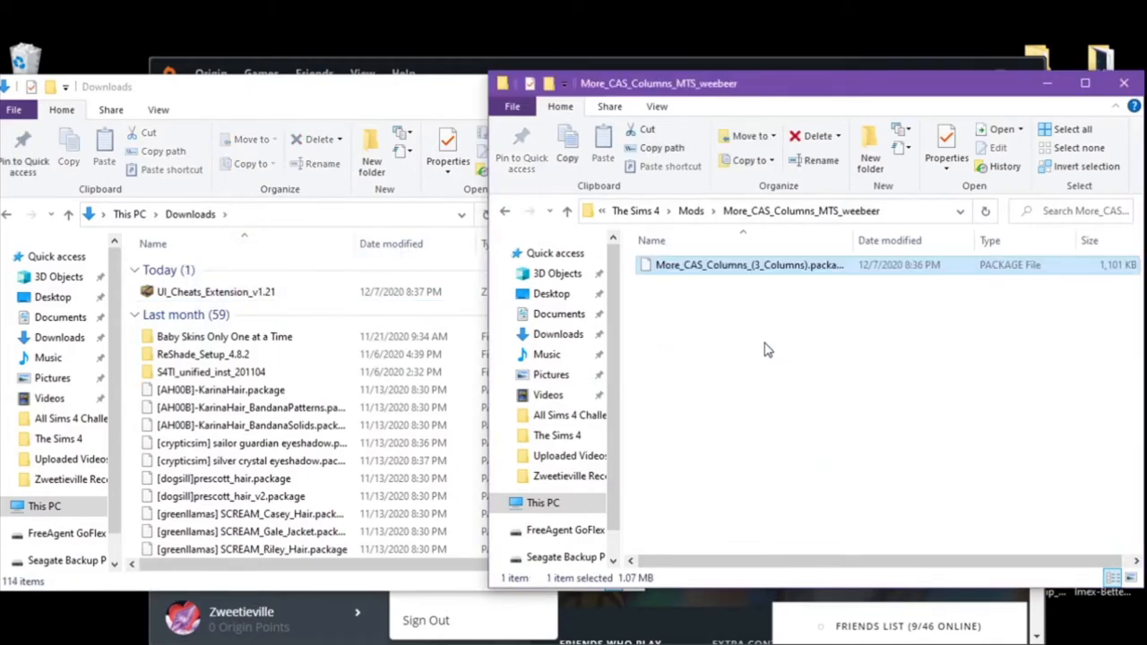
Step: Create a new Downloads folder named UI_Cheats_Extension_v1.21 after the zip's name
left_click(215, 291)
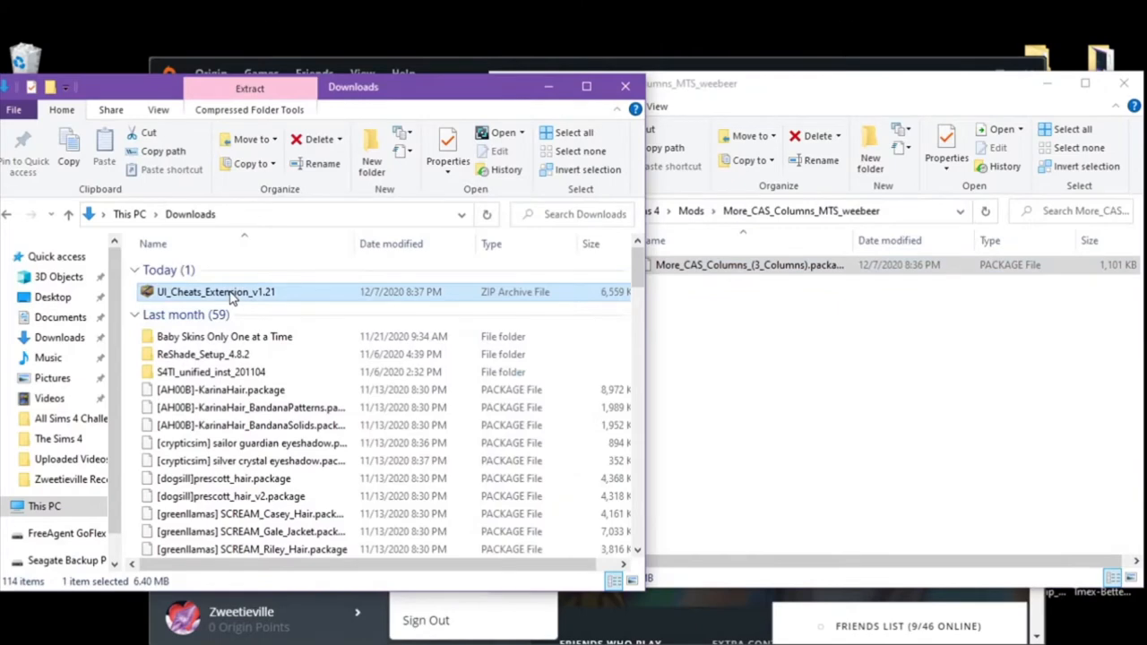
right_click(215, 292)
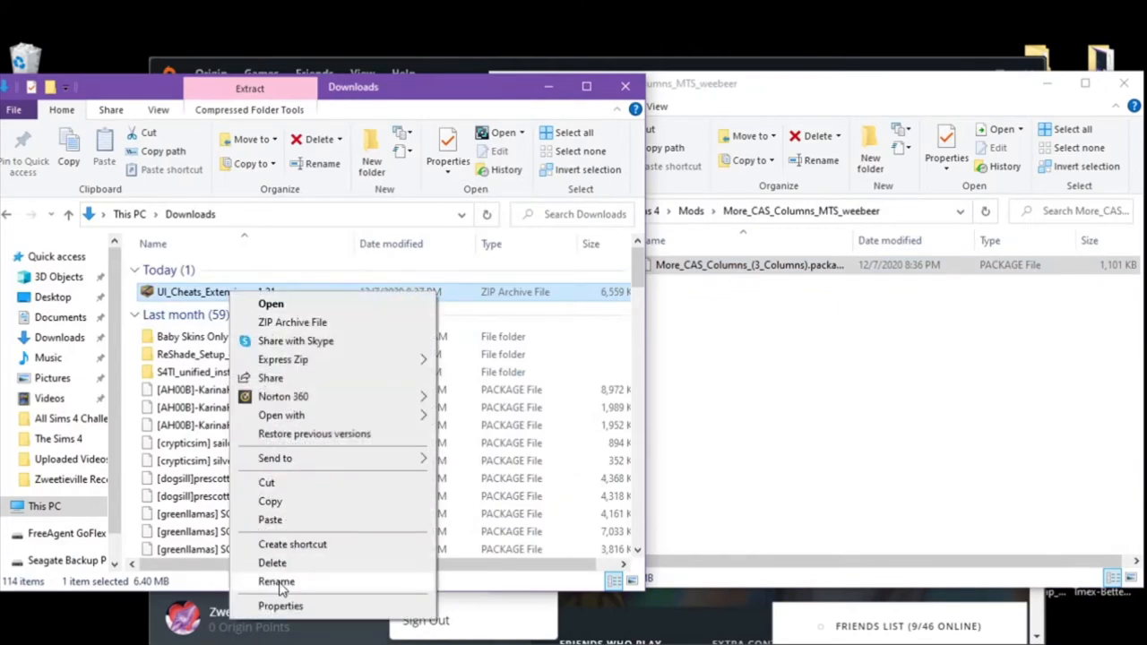
left_click(276, 580)
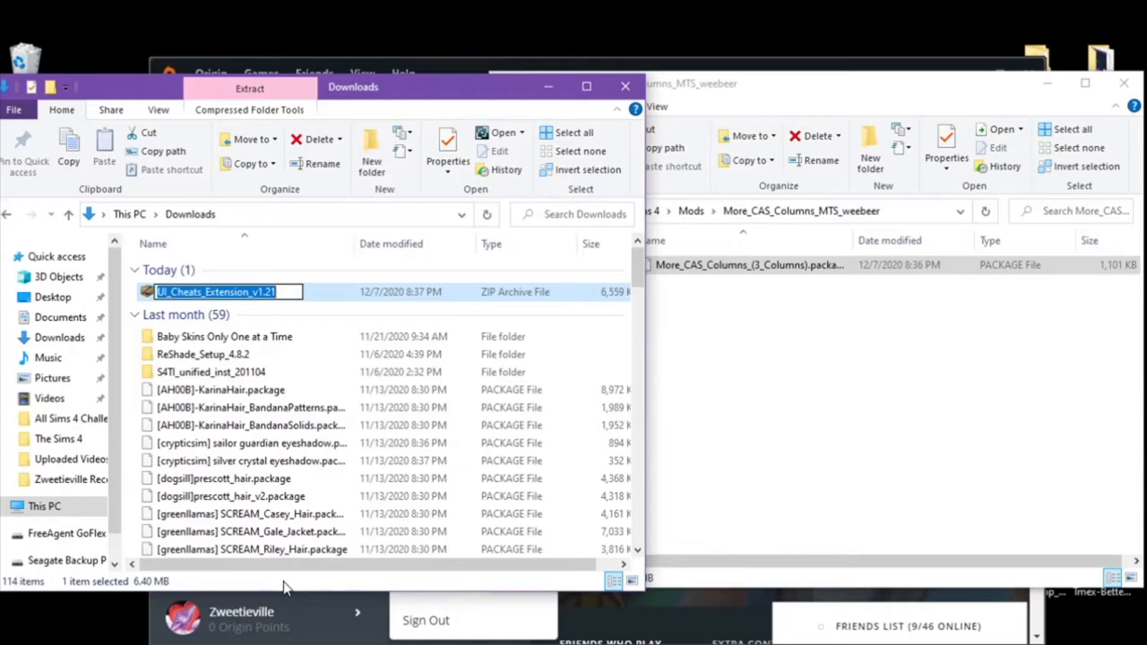
left_click(371, 149)
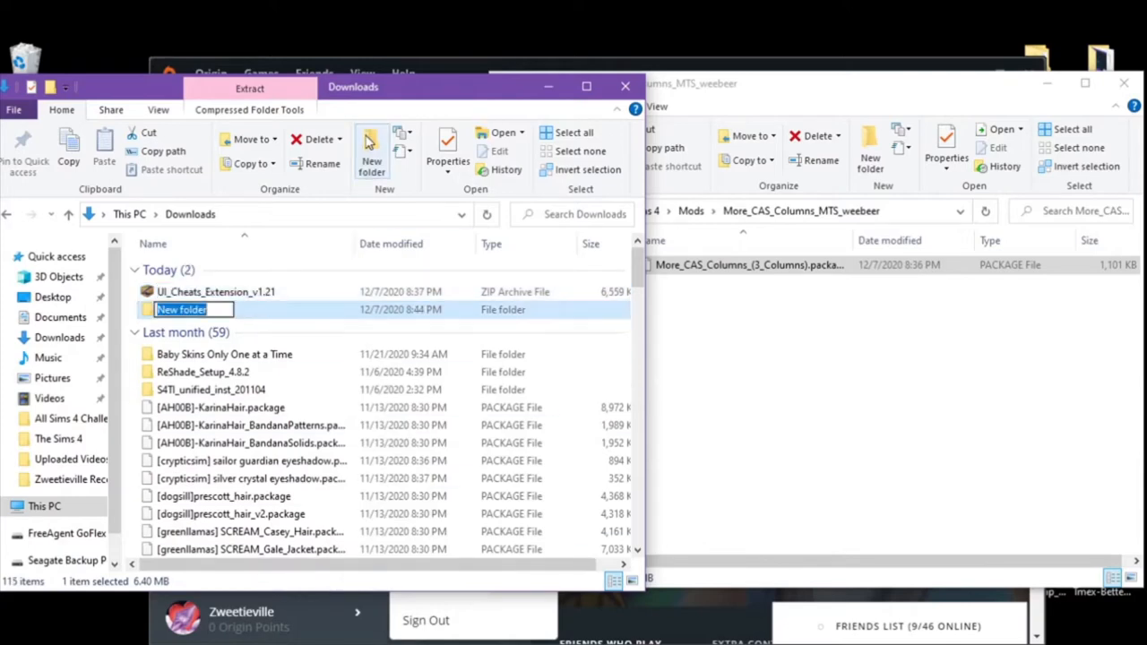
type("UI_Cheats_Extension_v1.21")
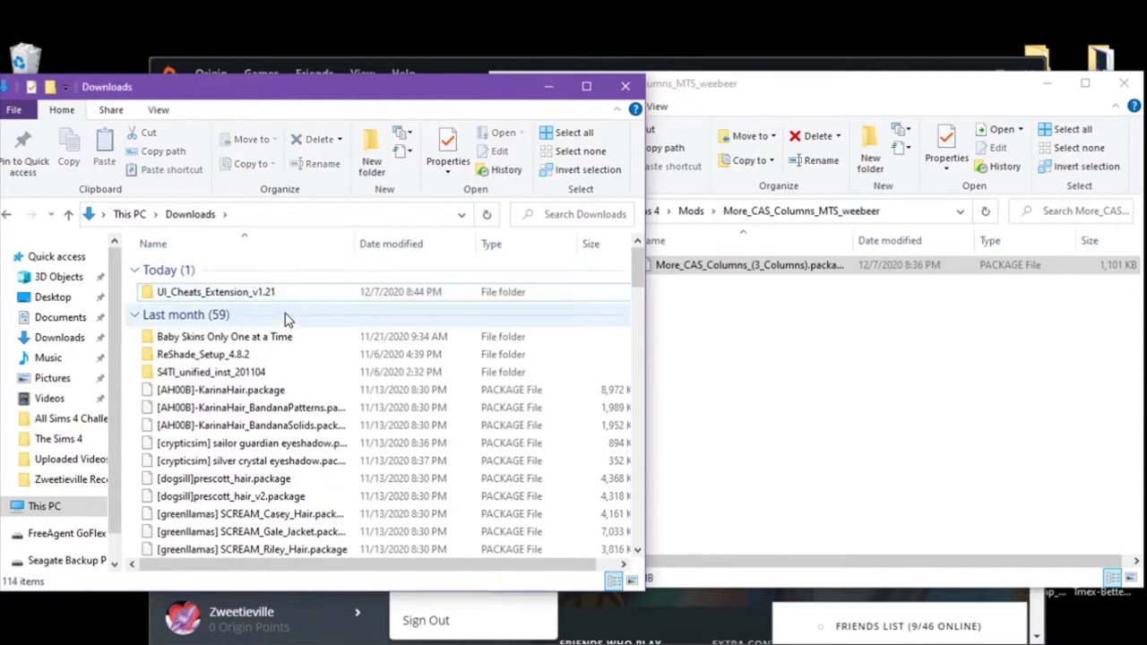
Step: Extract the UI Cheats zip's contents inside the UI_Cheats_Extension_v1.21 folder
double_click(215, 290)
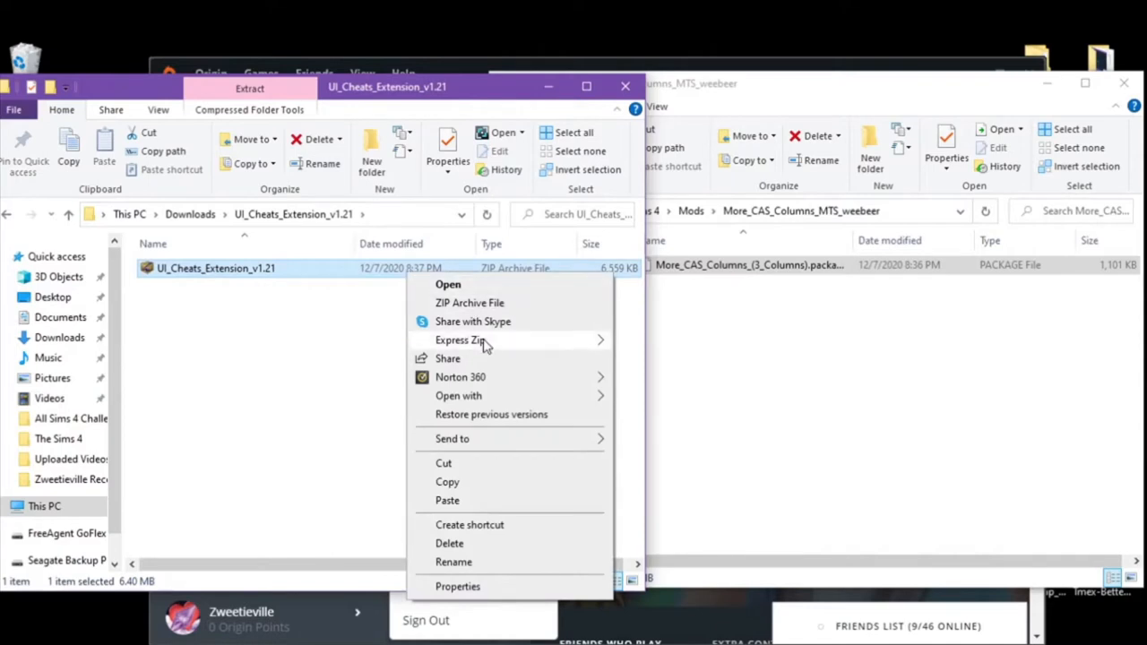
mouse_move(462, 341)
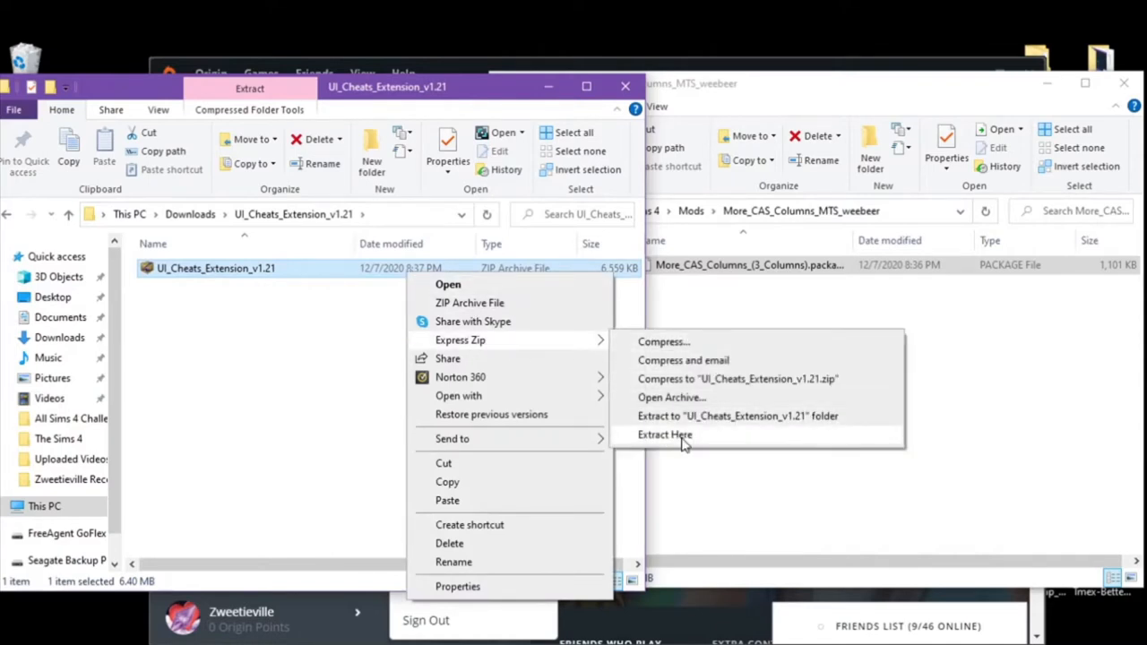
left_click(665, 436)
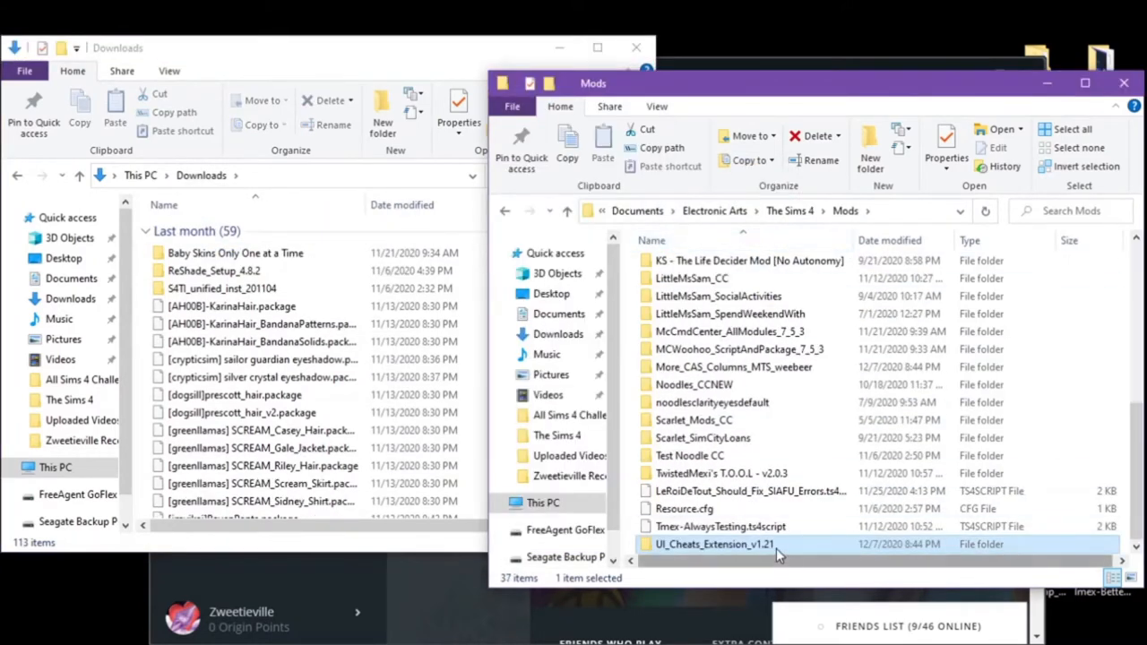
mouse_move(796, 369)
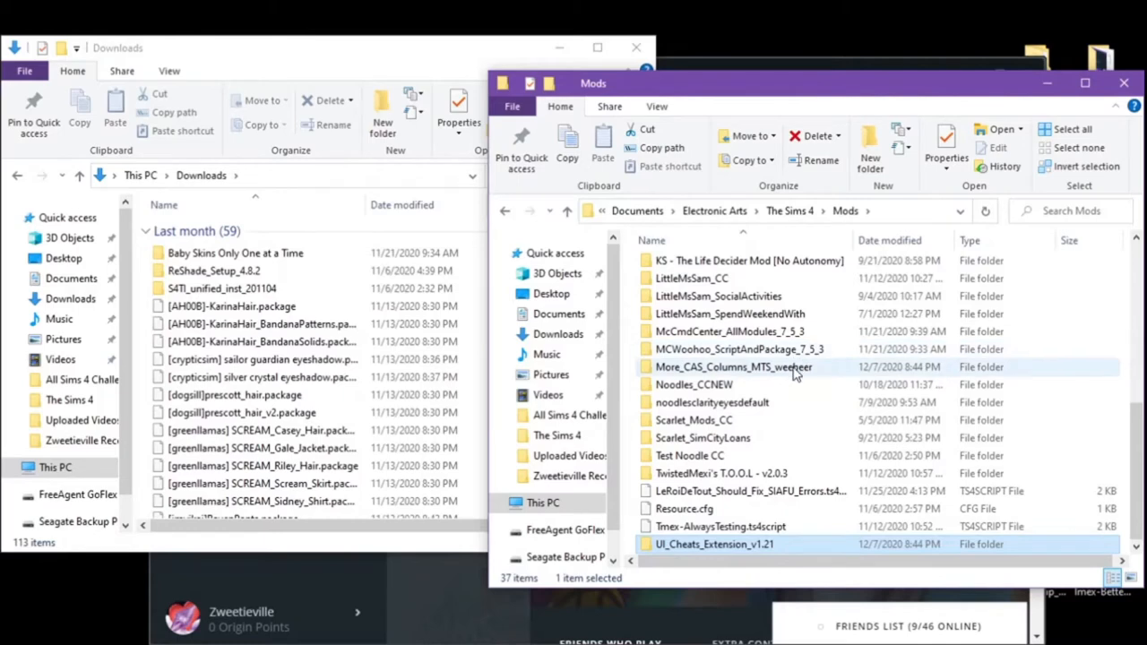
mouse_move(796, 371)
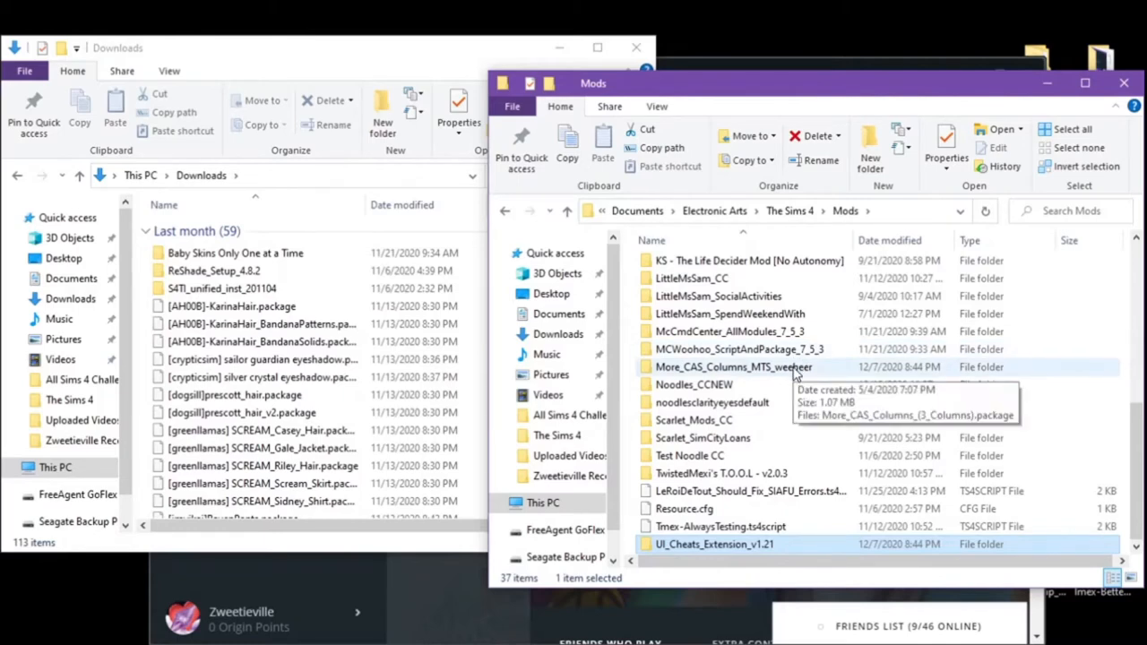
mouse_move(789, 350)
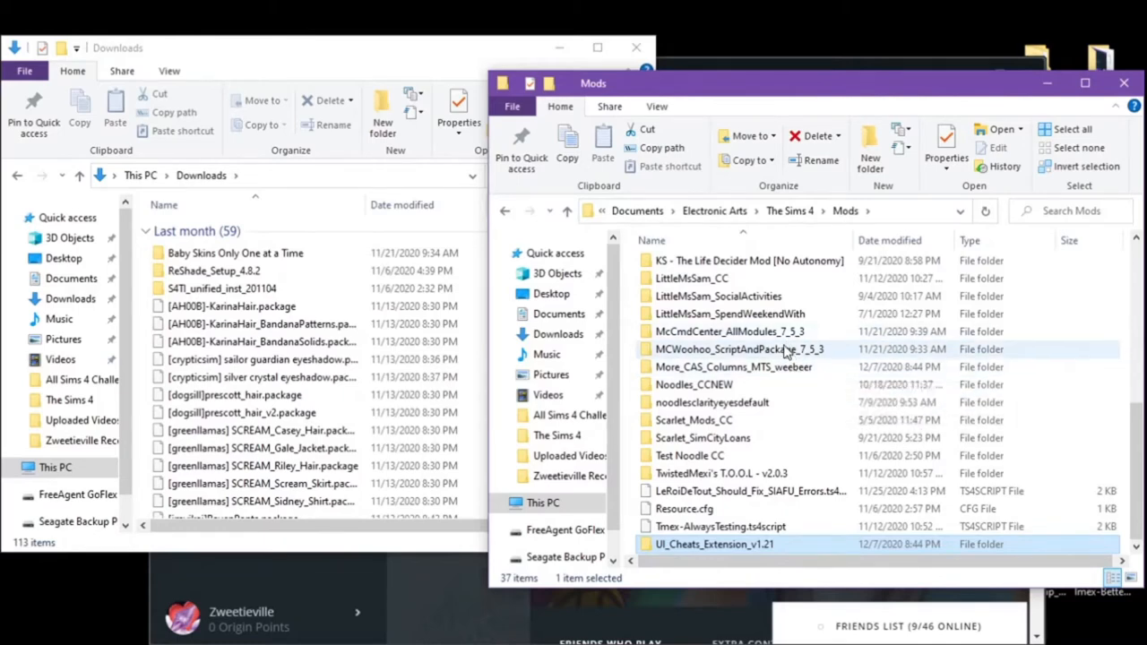
mouse_move(764, 362)
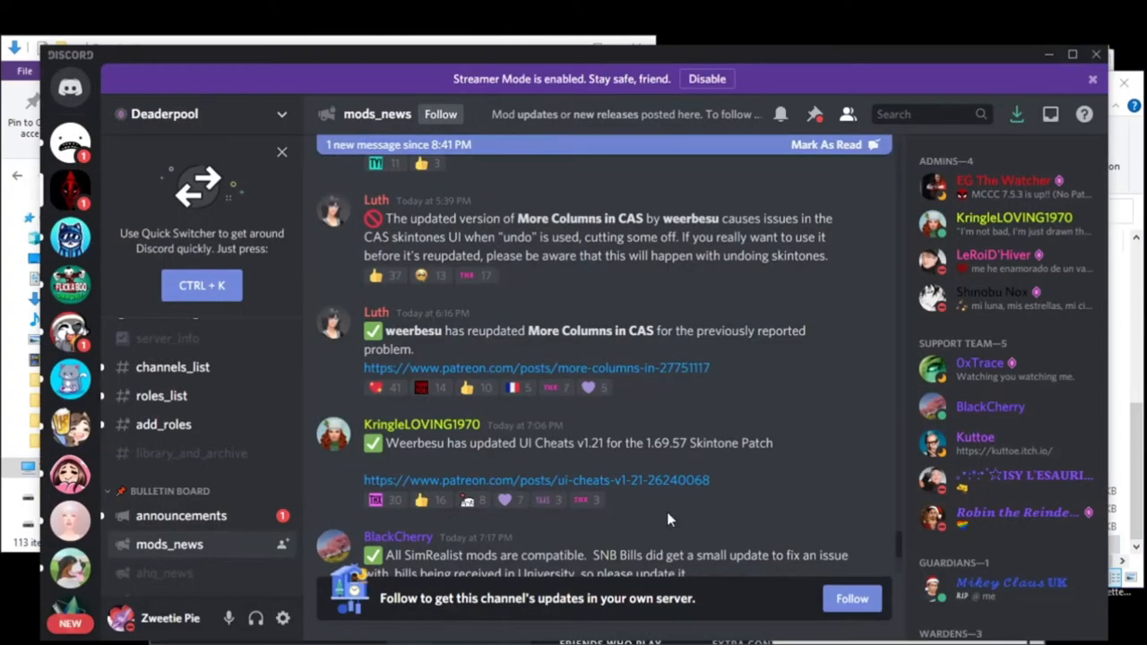
scroll("down", 3)
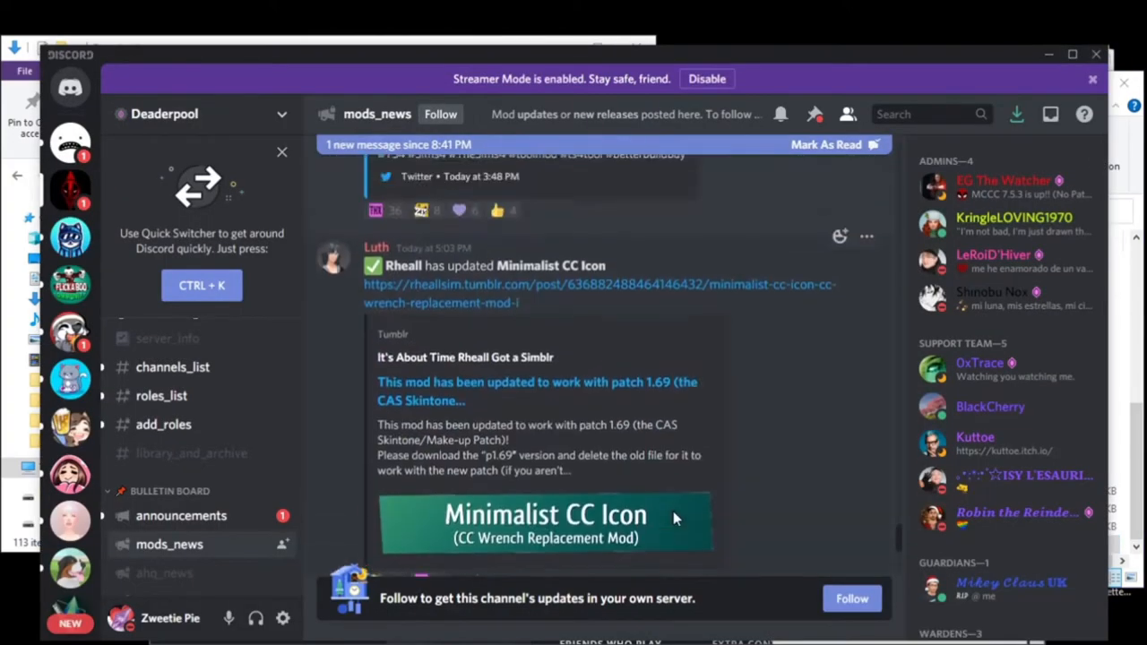
scroll("down", 3)
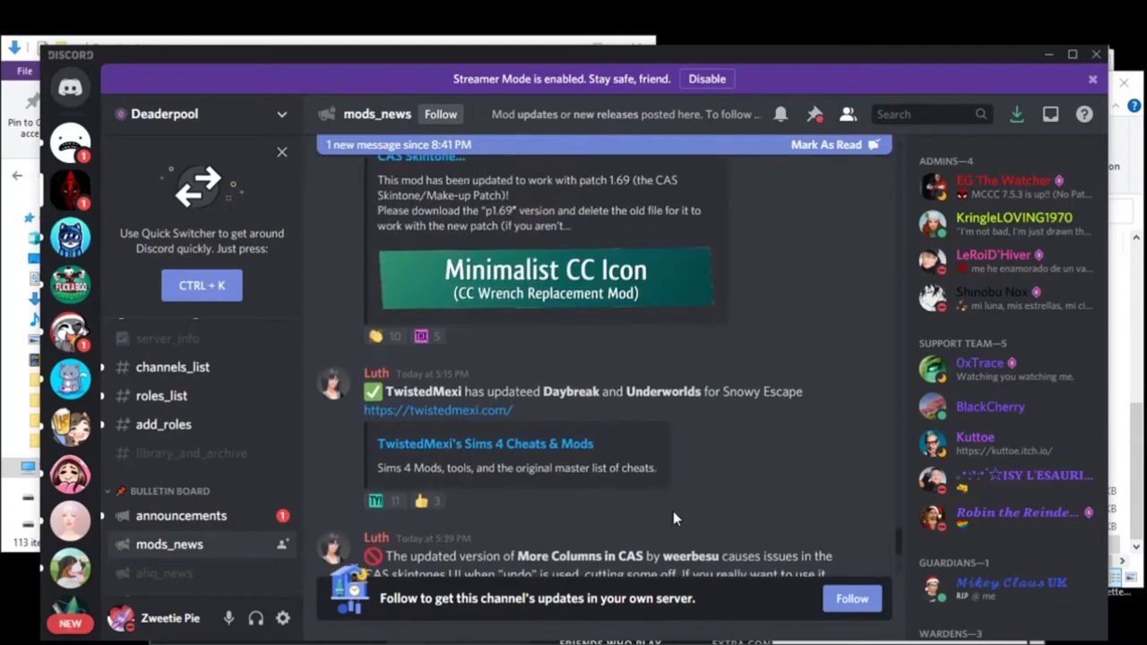
mouse_move(500, 423)
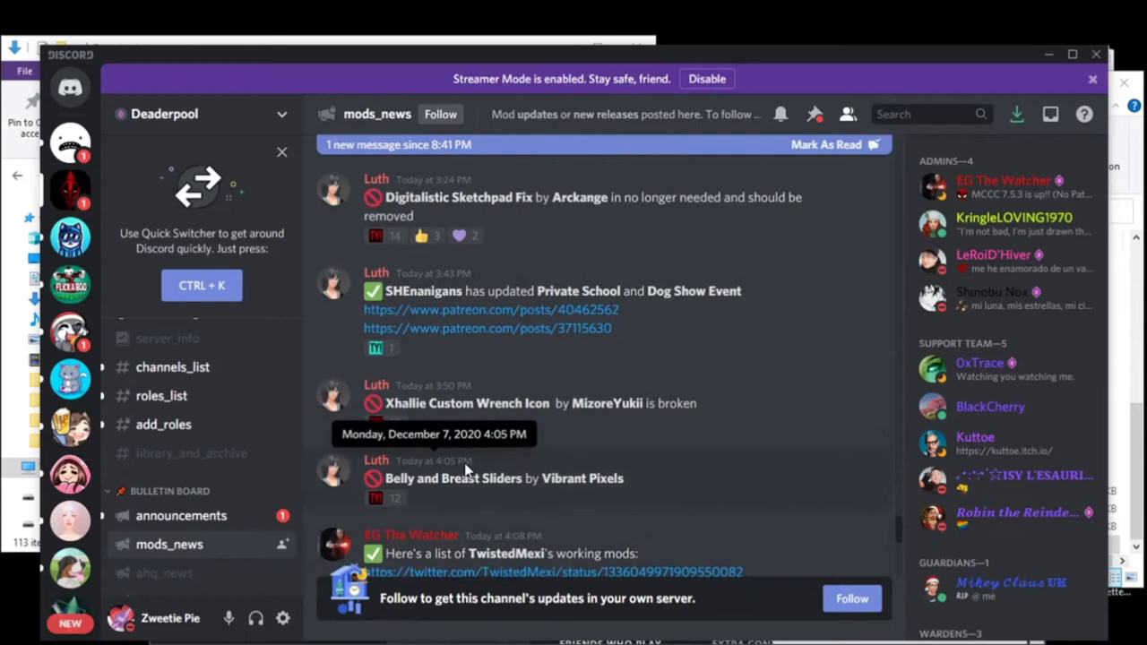
scroll("down", 3)
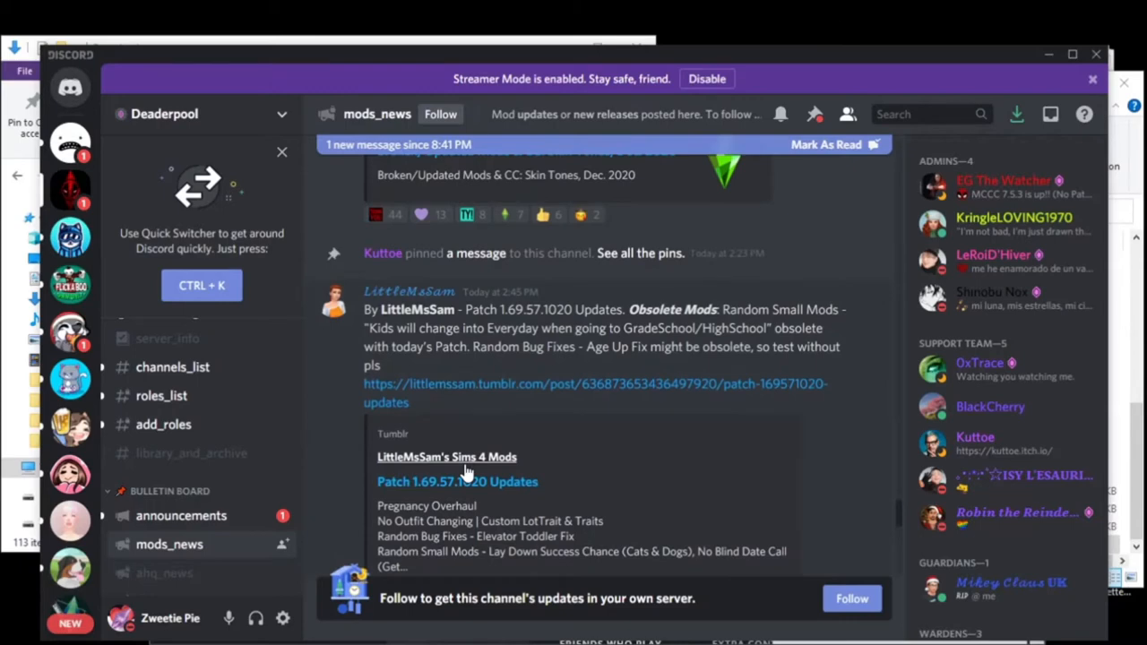
scroll("down", 3)
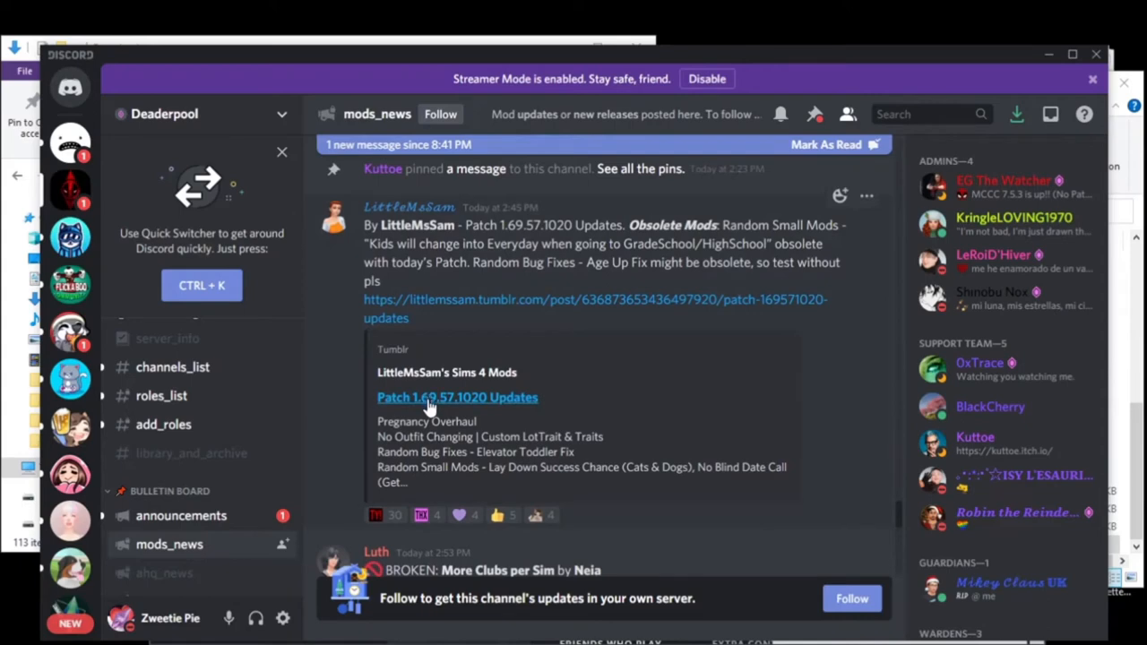
right_click(431, 402)
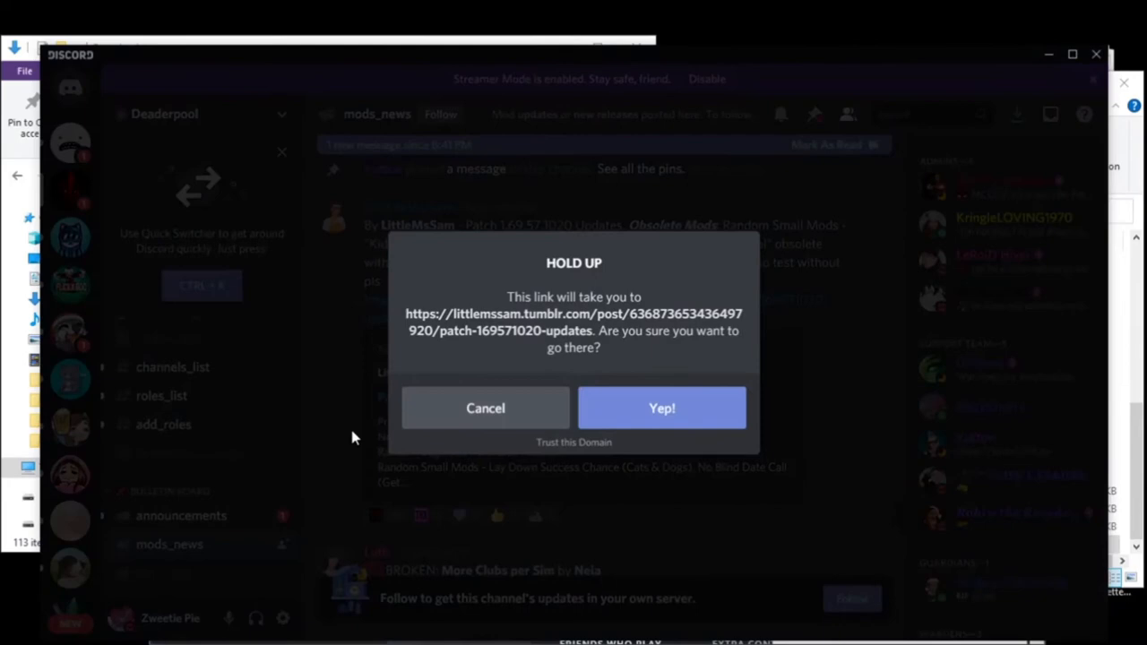
mouse_move(613, 417)
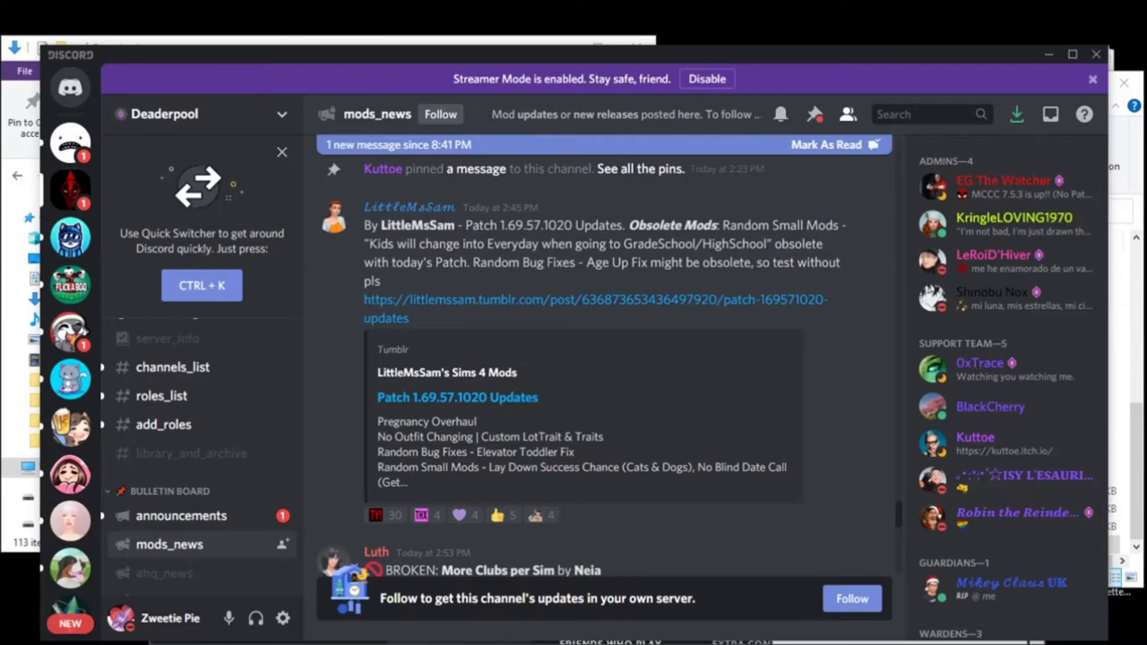
mouse_move(735, 209)
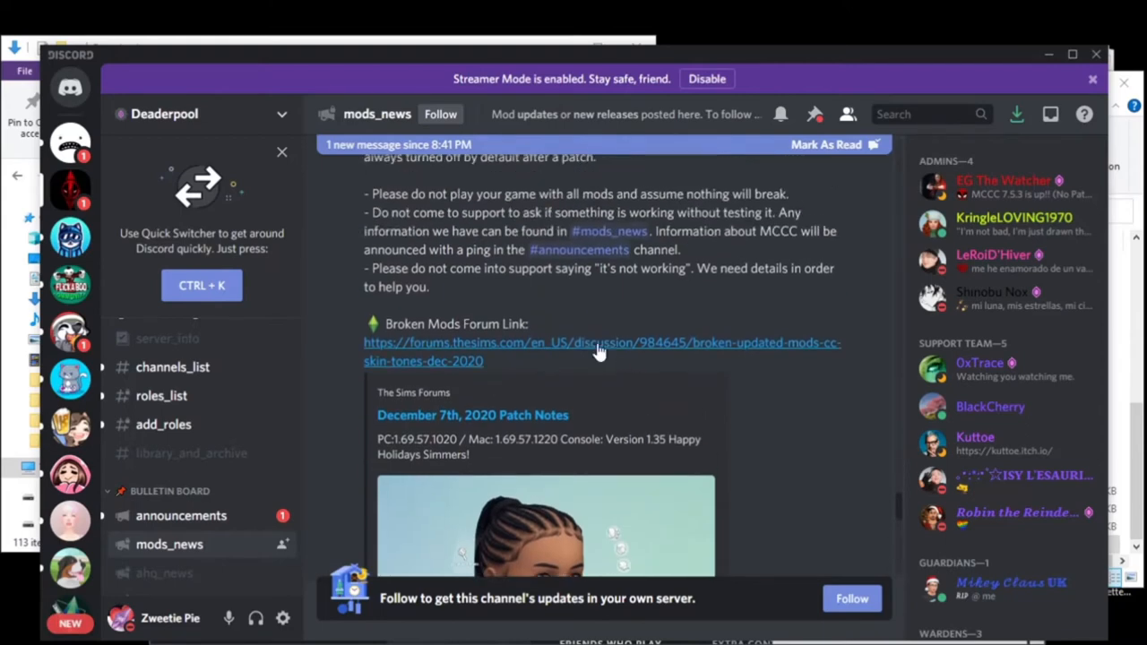
mouse_move(597, 355)
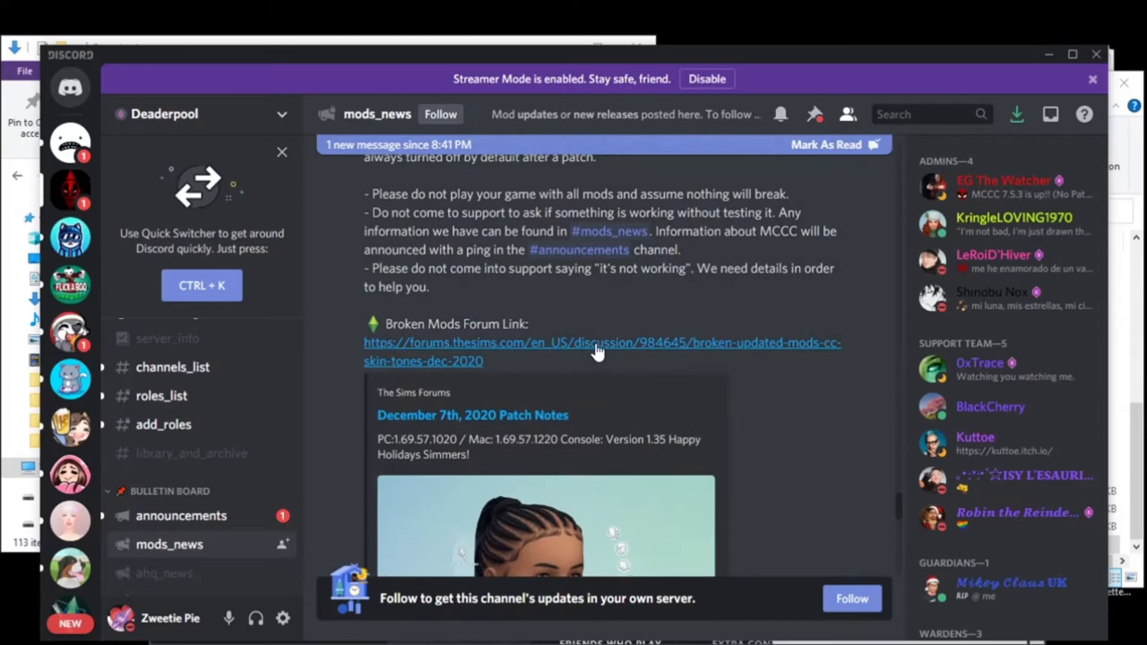
mouse_move(596, 355)
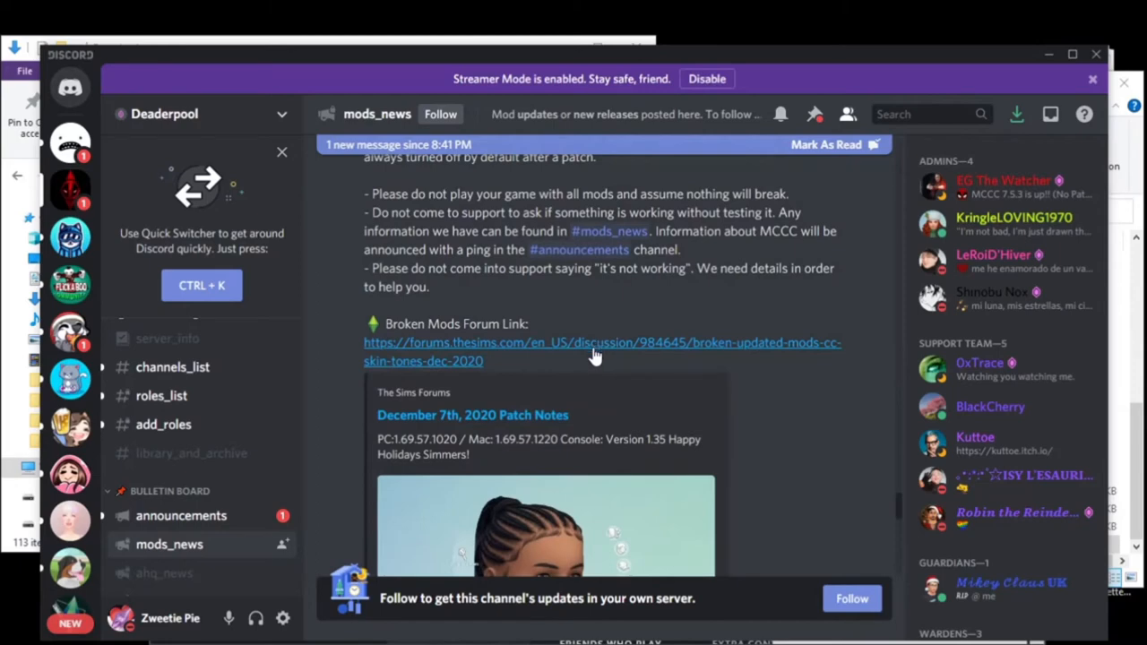
mouse_move(556, 376)
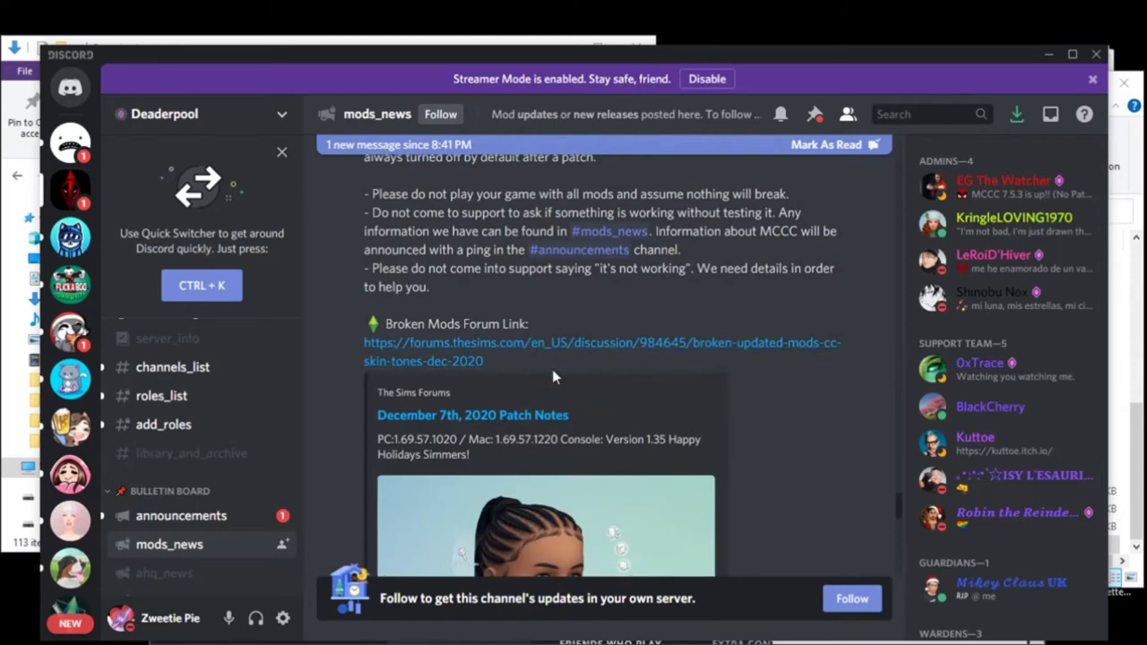
mouse_move(562, 380)
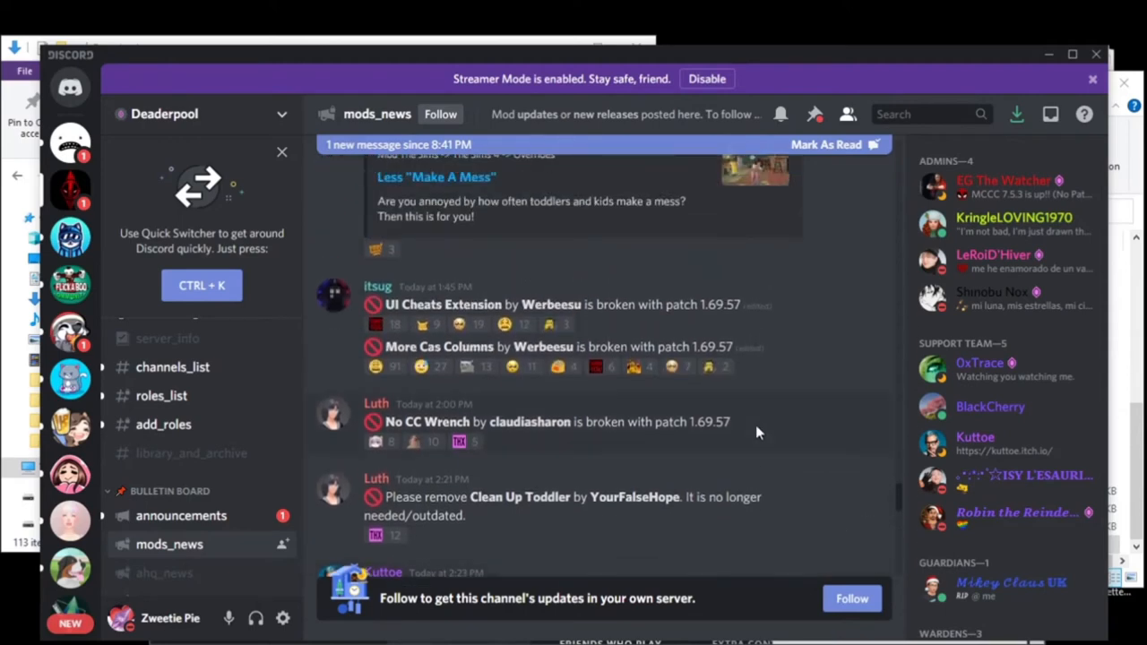
mouse_move(626, 337)
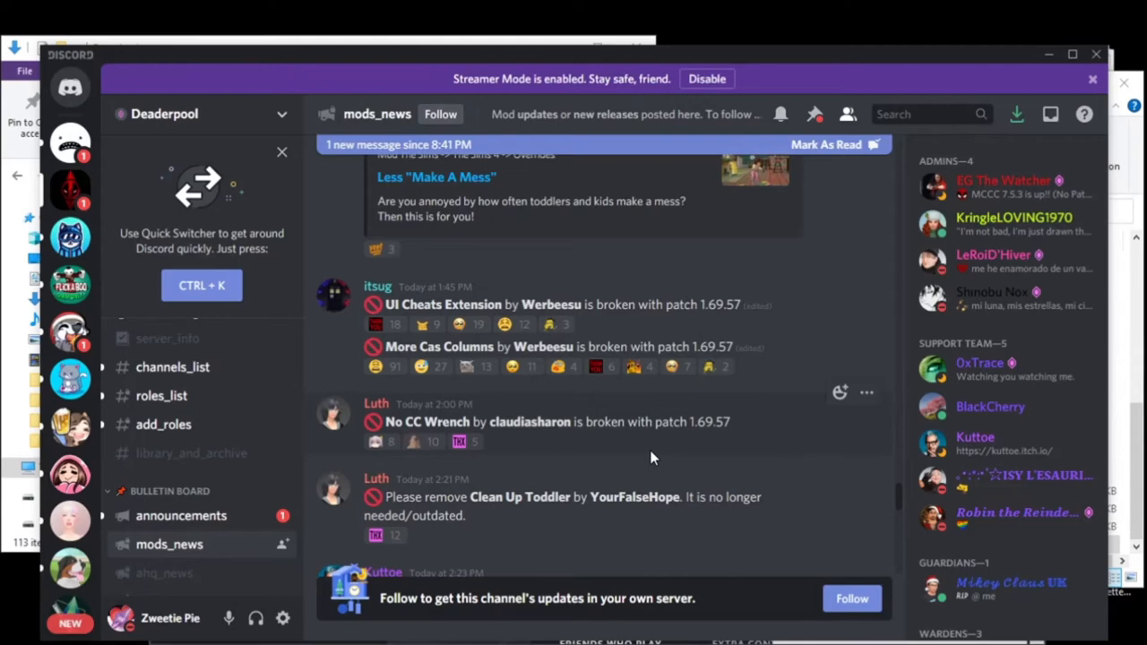
scroll("down", 3)
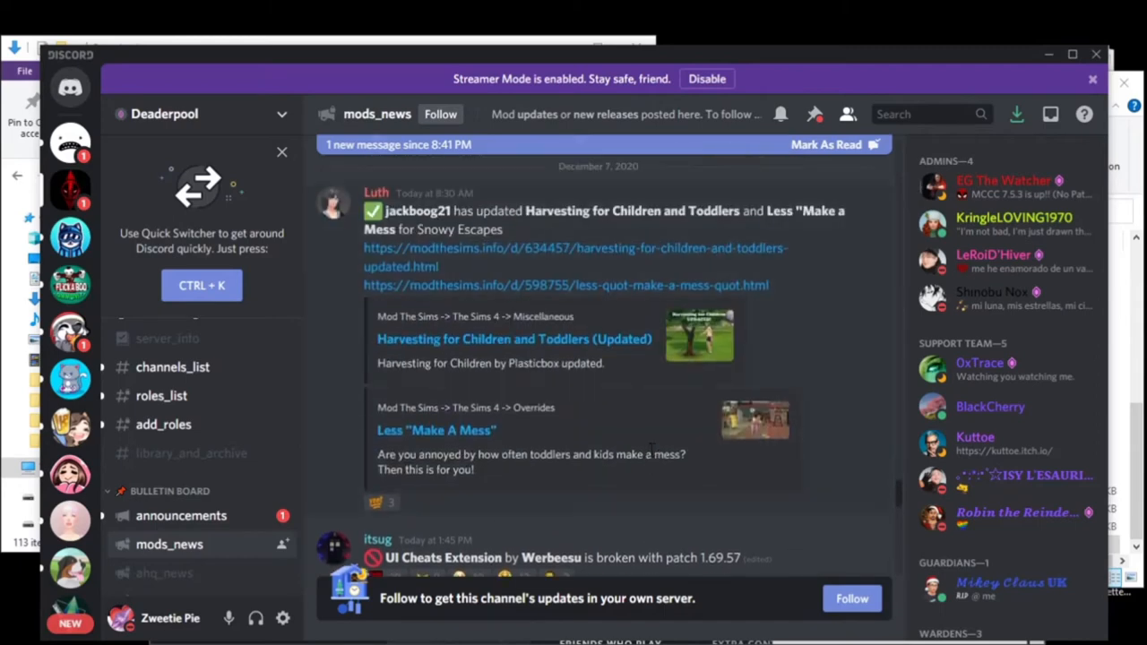
scroll("down", 3)
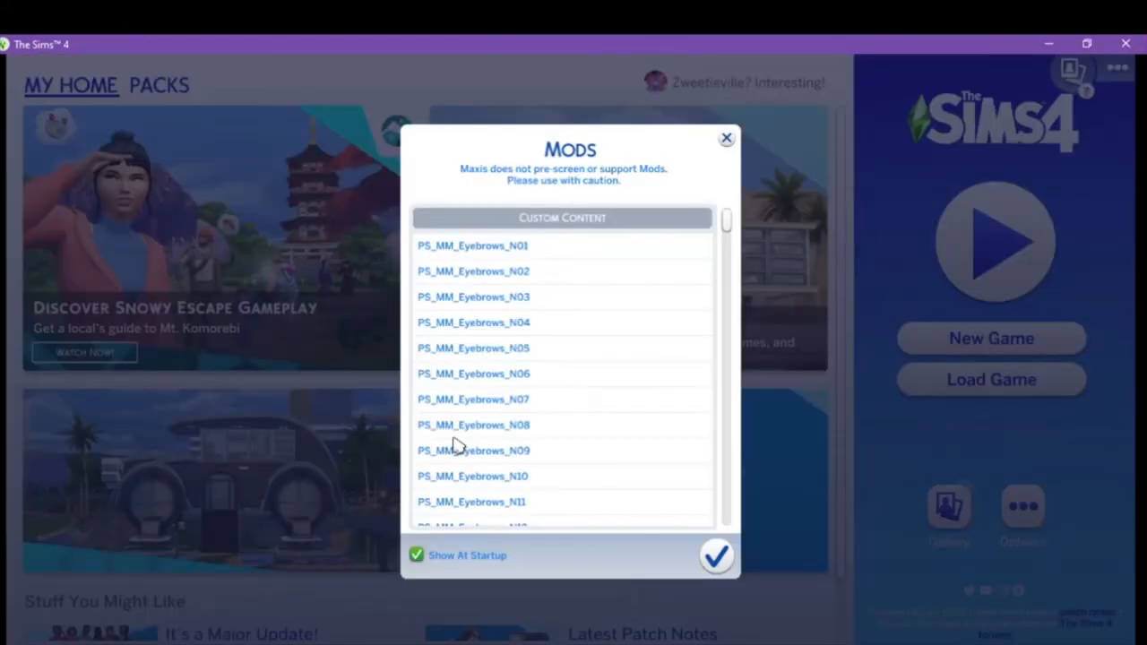
Step: Dismiss the loaded custom content list to reach The Sims 4 main menu
left_click(717, 556)
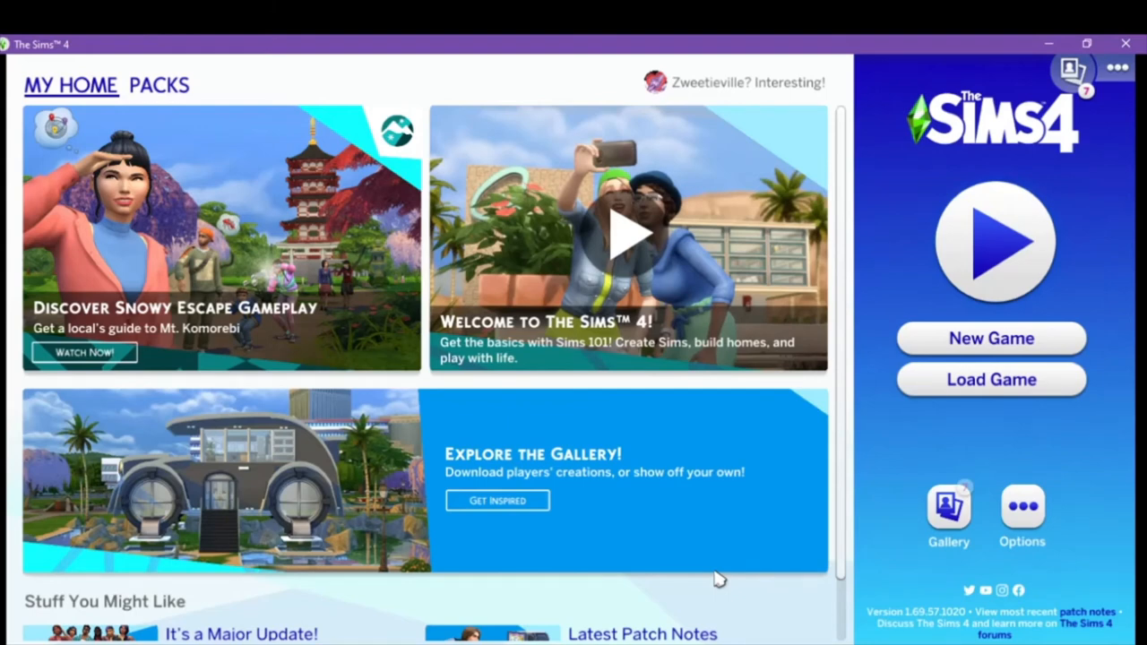
mouse_move(563, 488)
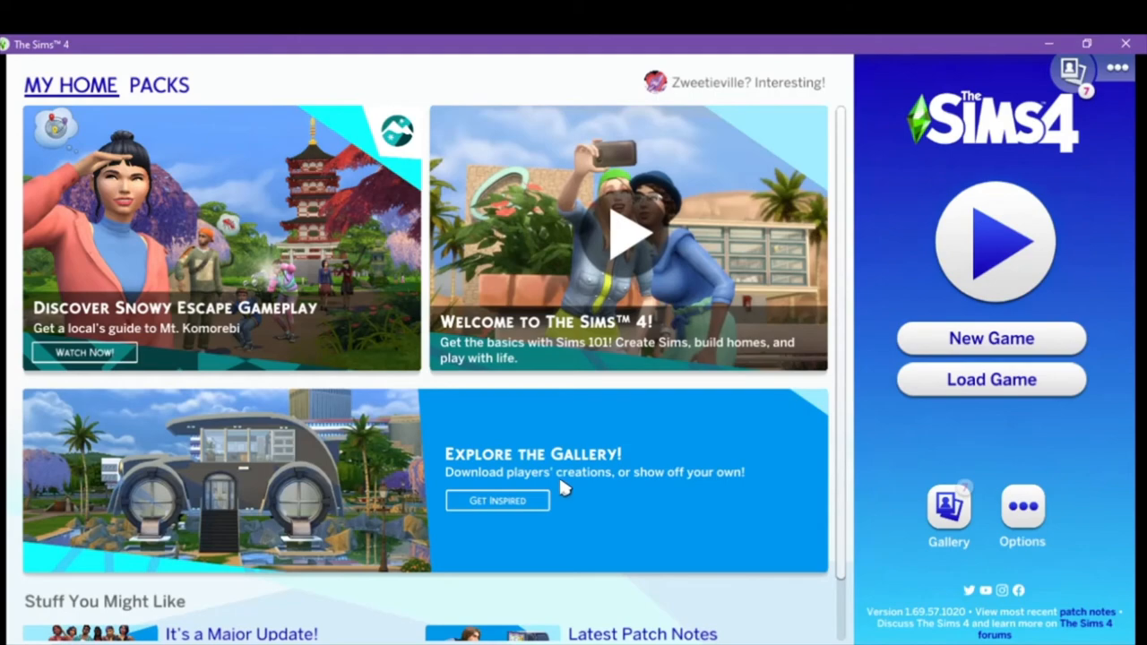
left_click(158, 87)
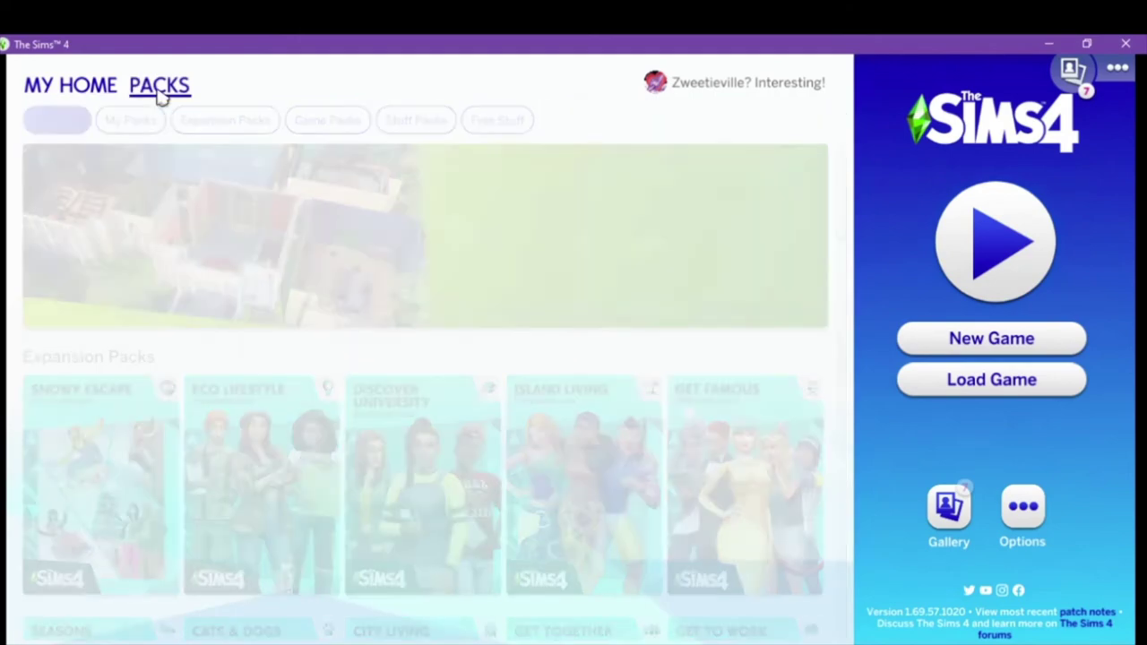
left_click(158, 86)
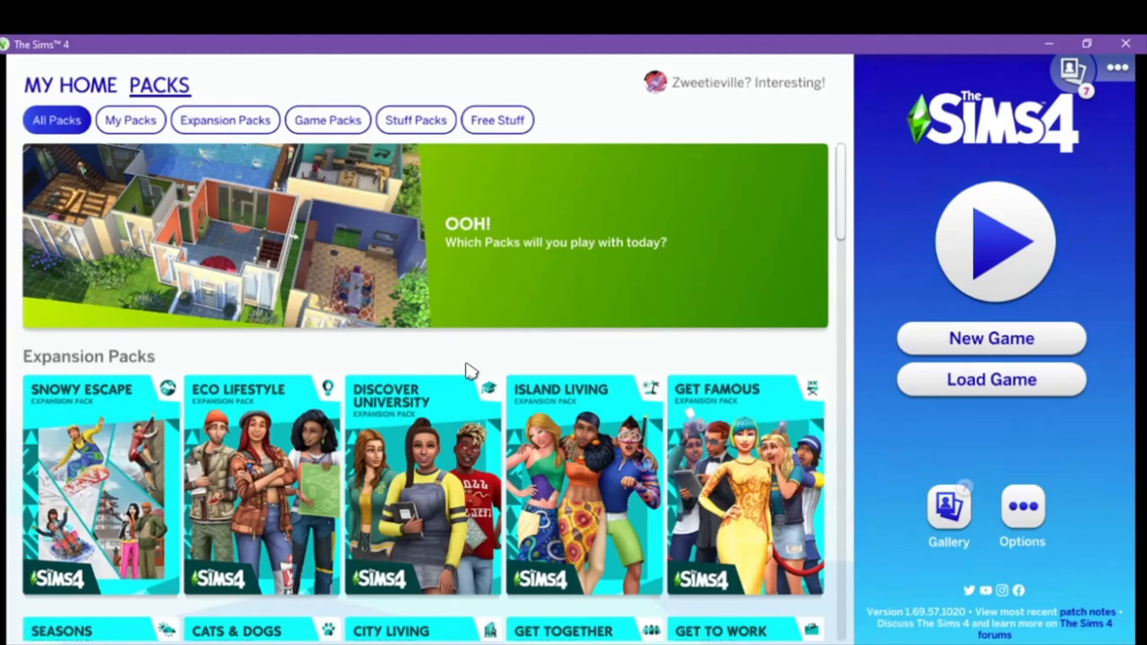
scroll("down", 3)
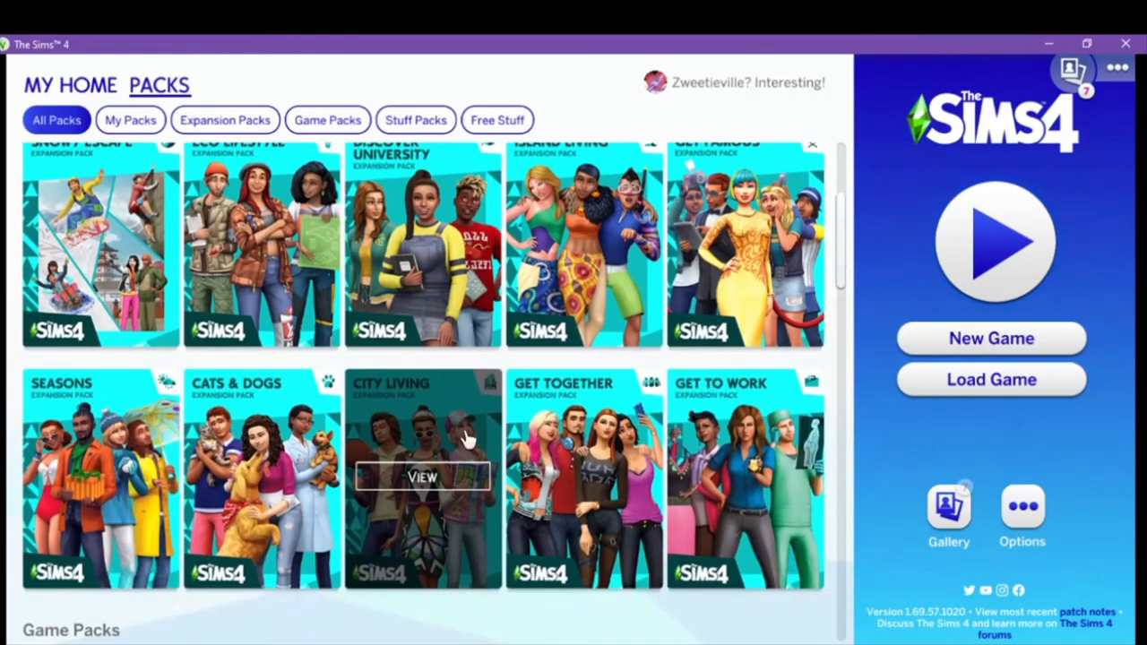
scroll("down", 3)
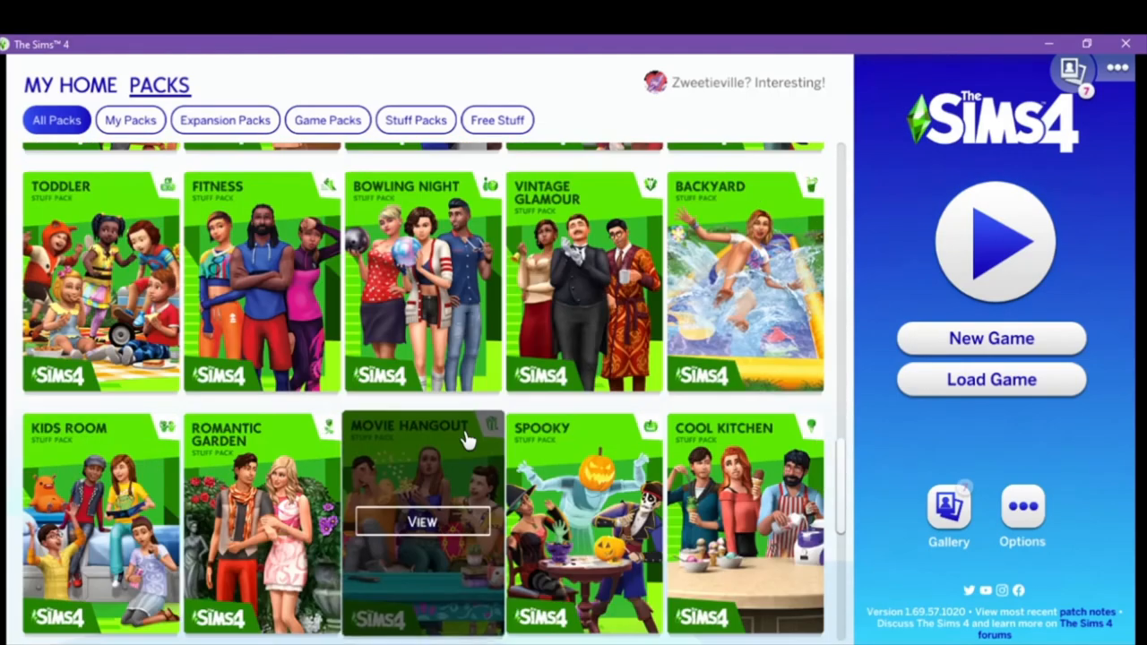
scroll("down", 3)
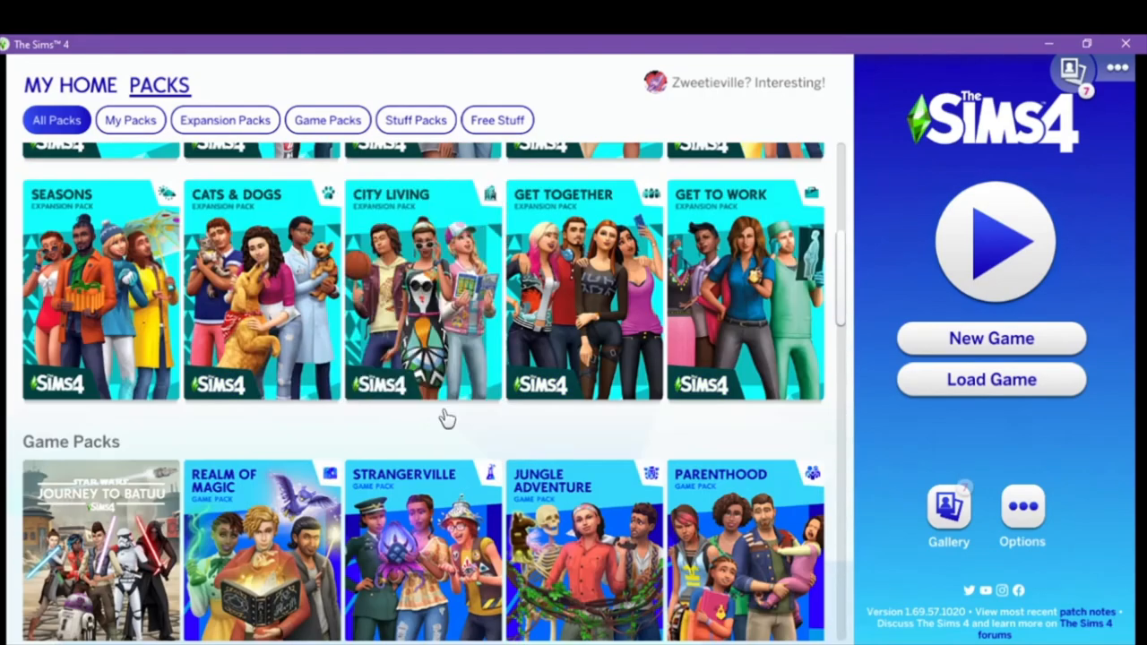
left_click(70, 86)
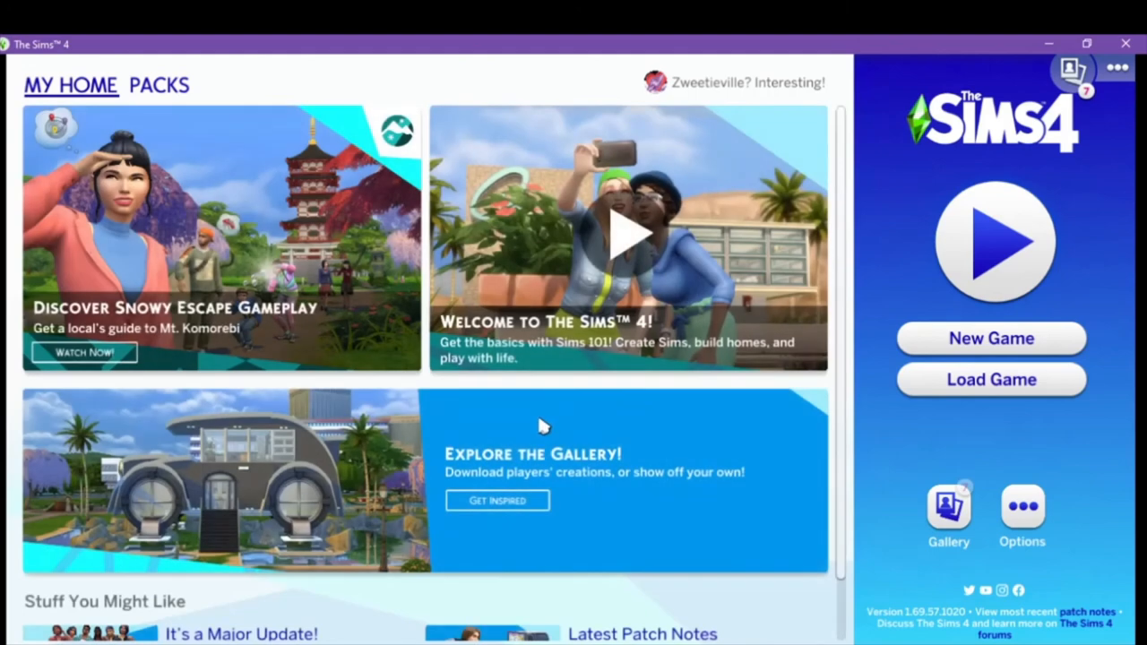
mouse_move(647, 577)
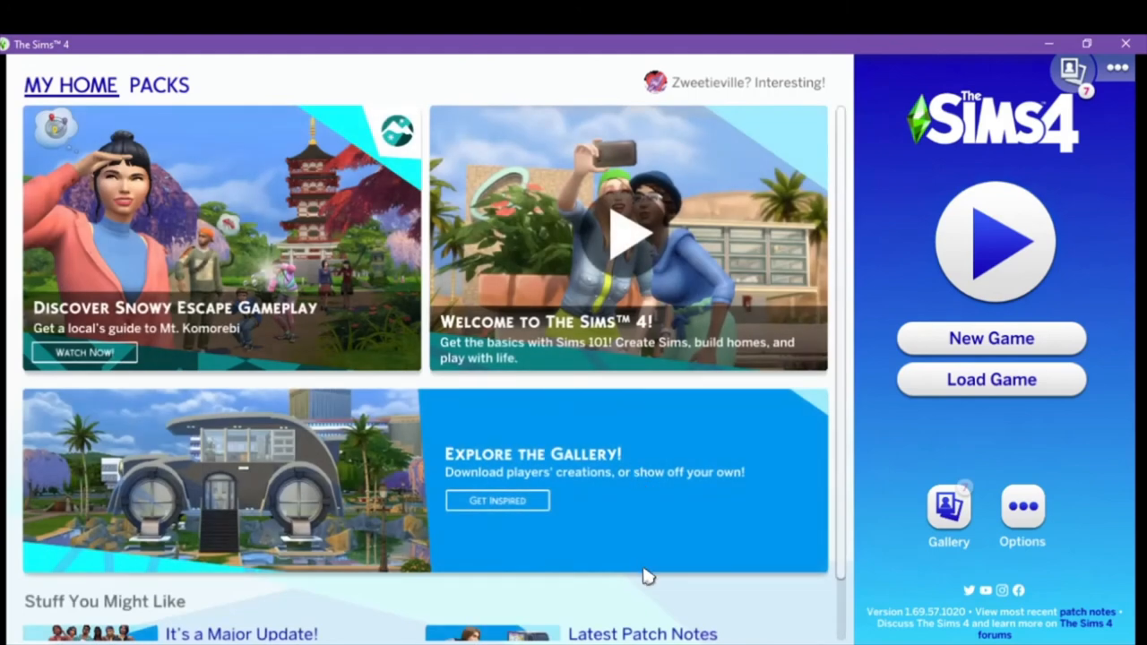
mouse_move(918, 513)
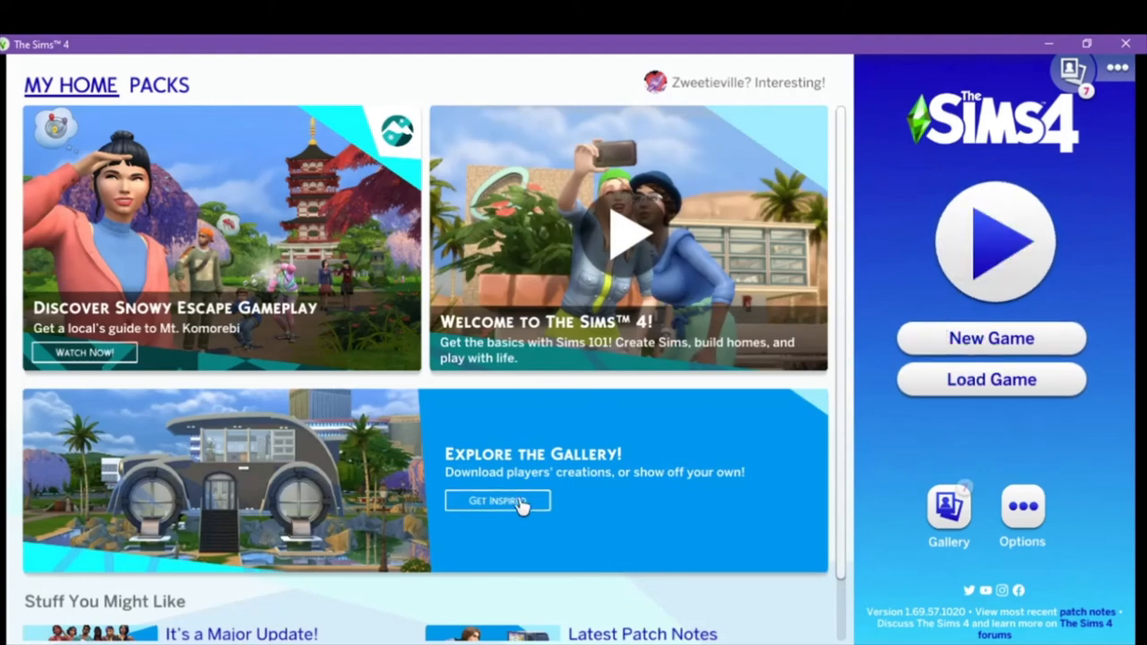
scroll("down", 3)
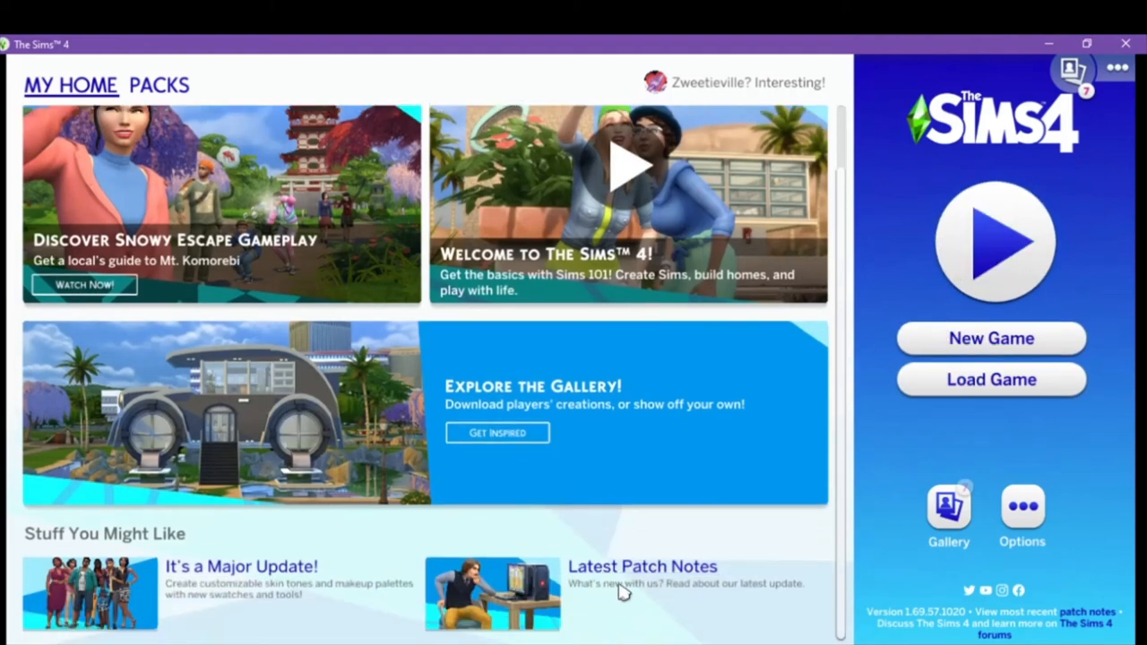
mouse_move(231, 617)
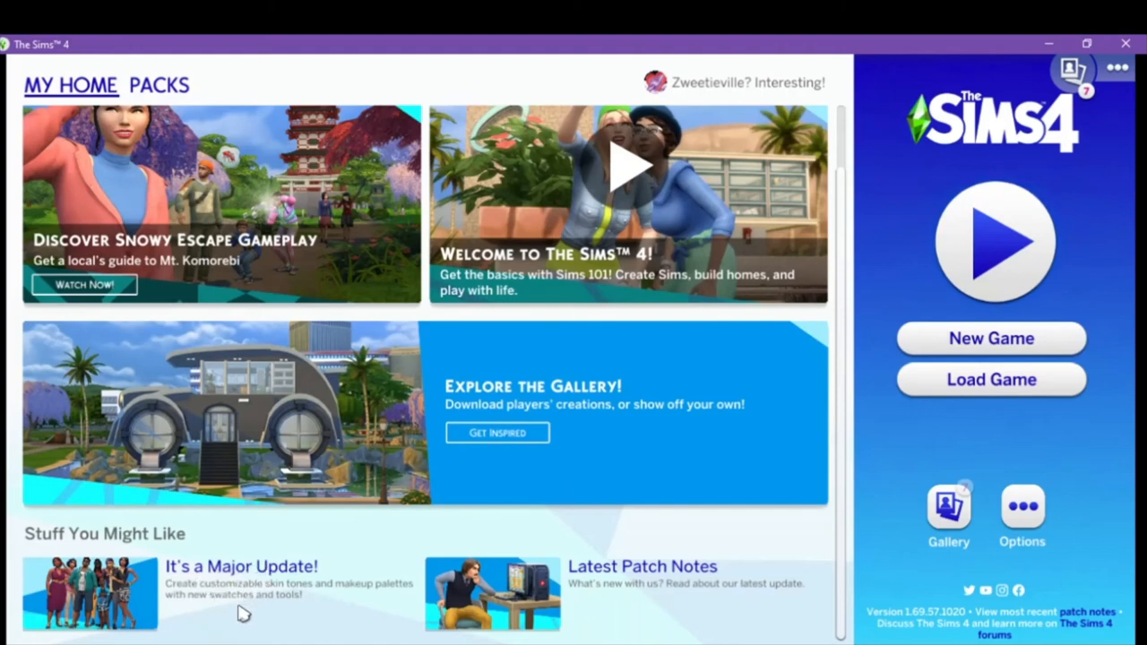
mouse_move(864, 588)
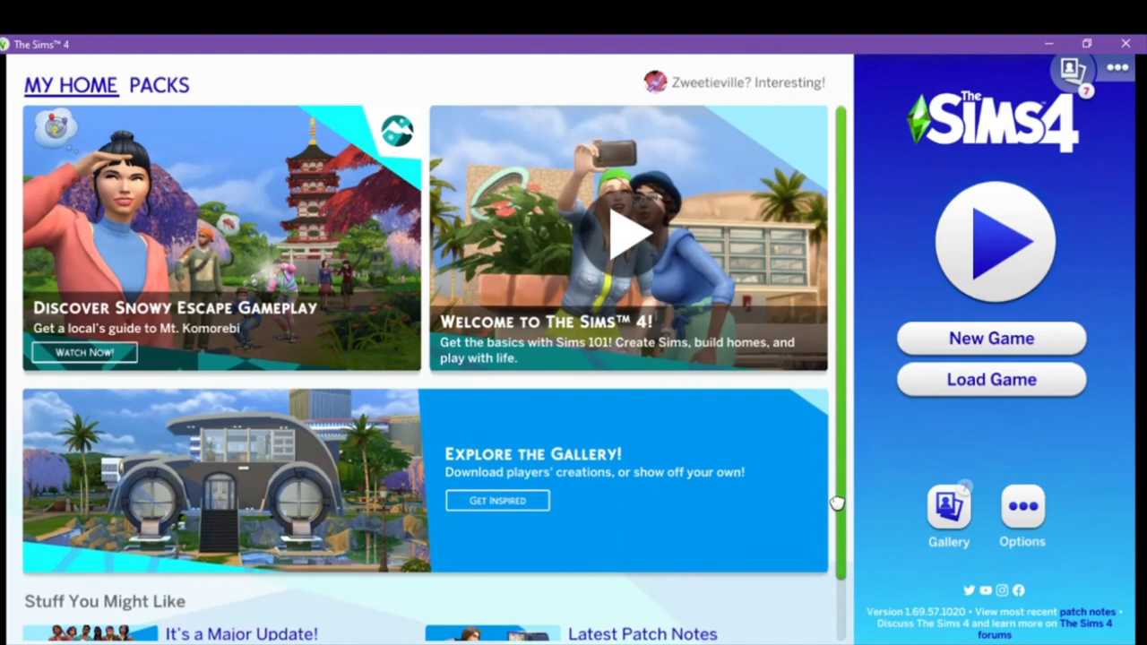
scroll("down", 3)
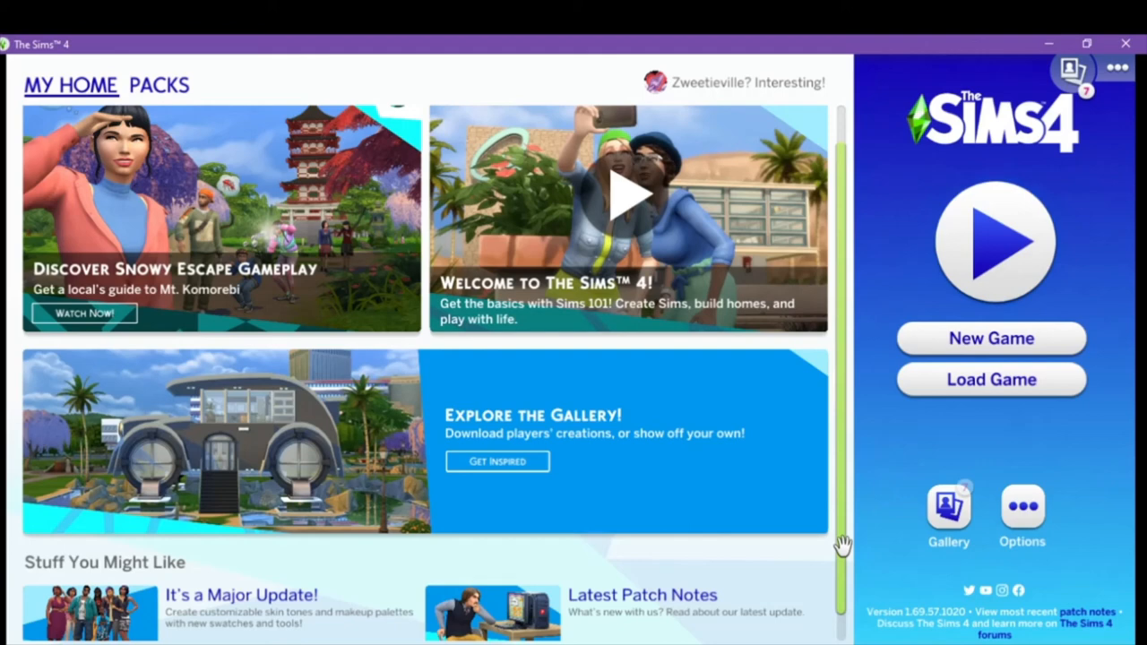
mouse_move(841, 548)
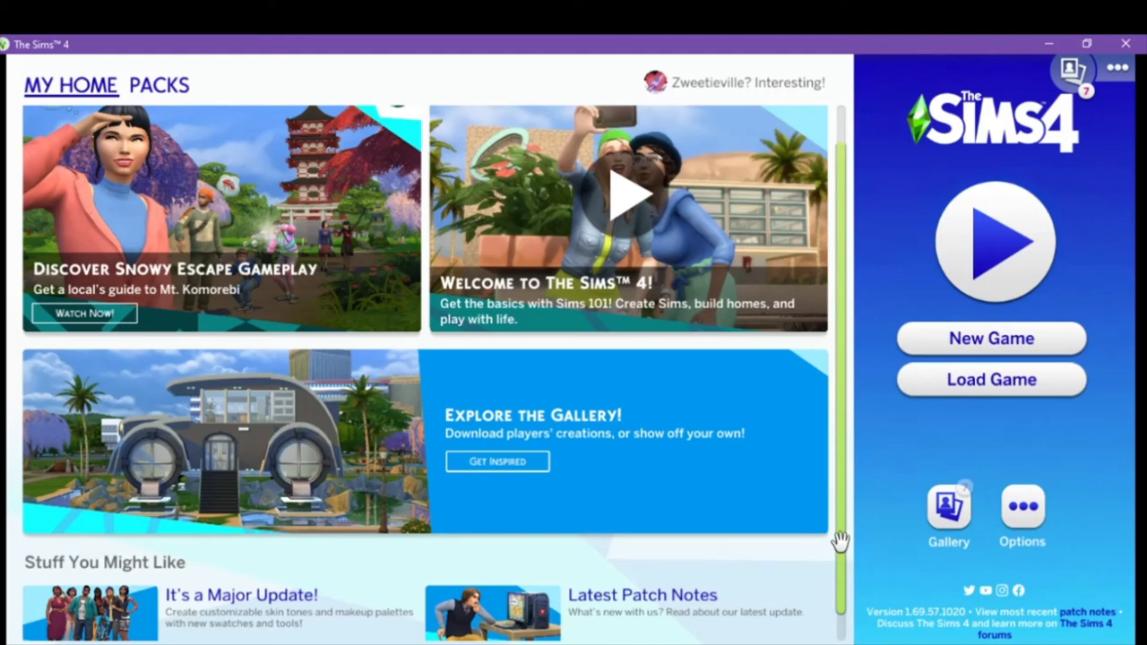